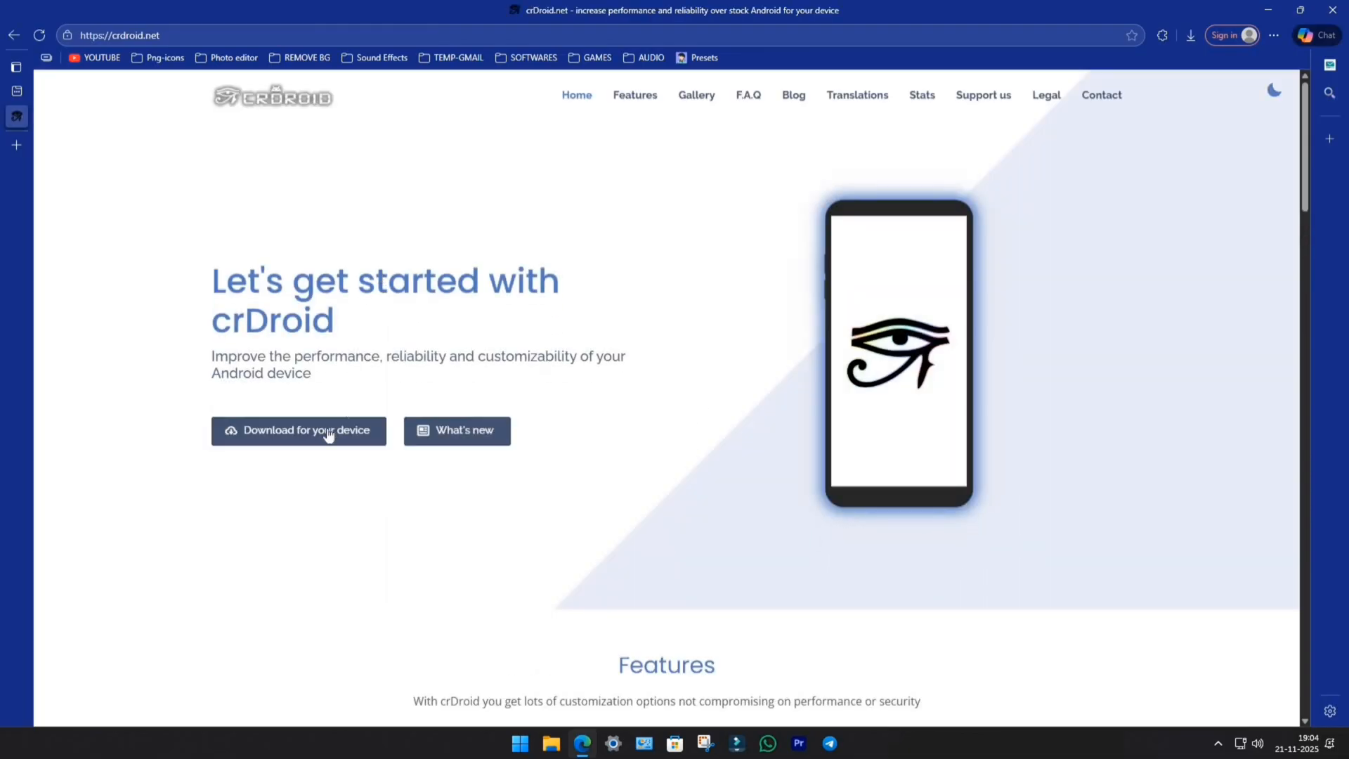
Find the Pad 6 (pipa) on crDroid and download the latest crDroid 12 Android 16 build.
{"action": "left_click", "coordinate": [299, 430]}
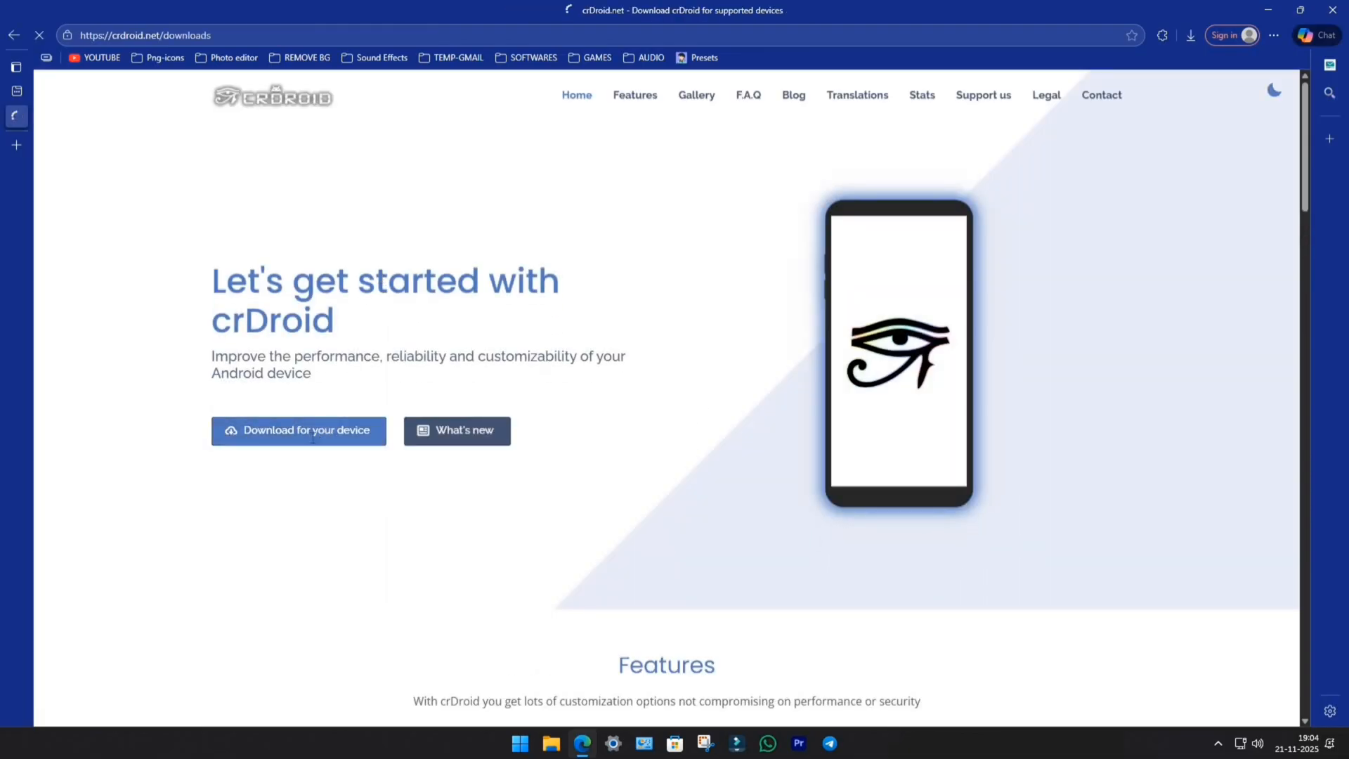
{"action": "left_click", "coordinate": [298, 430]}
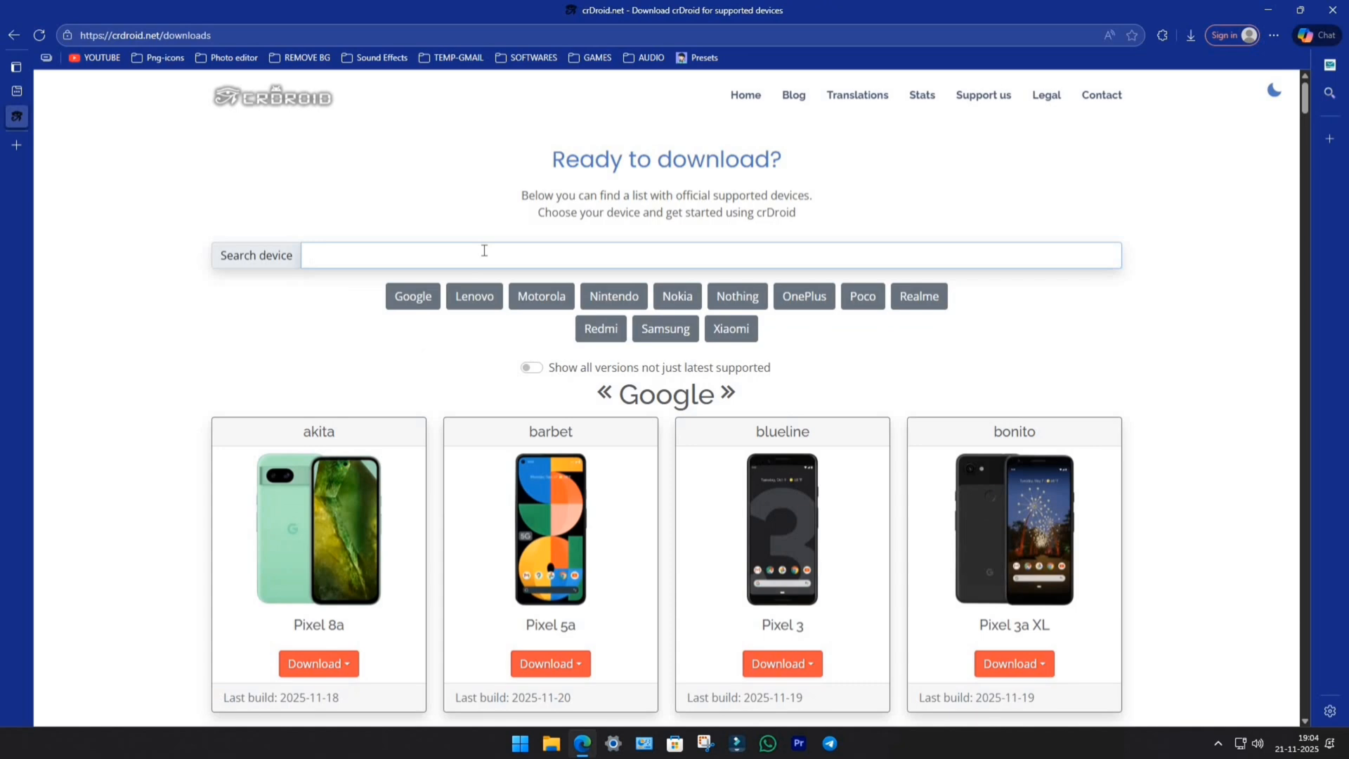
{"action": "type", "text": "pipa"}
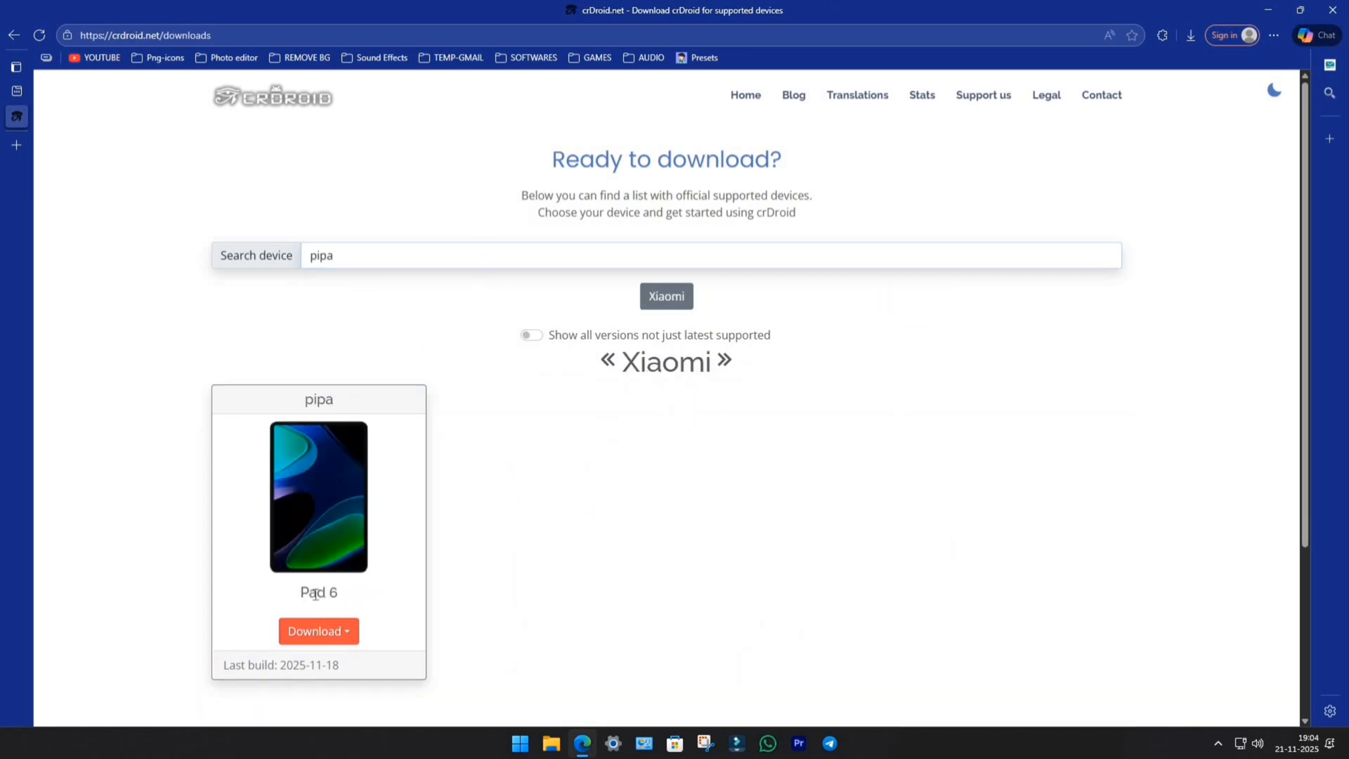
{"action": "left_click", "coordinate": [317, 631]}
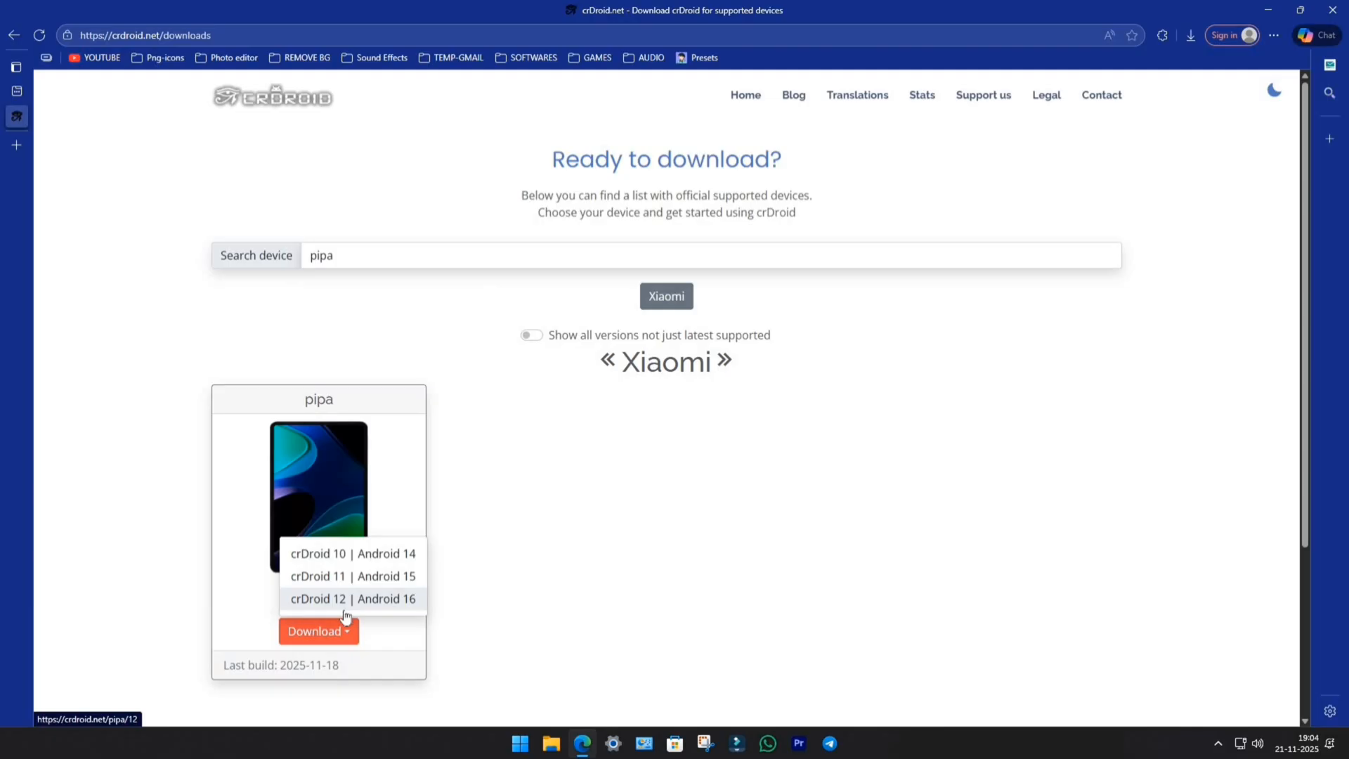
{"action": "left_click", "coordinate": [352, 598]}
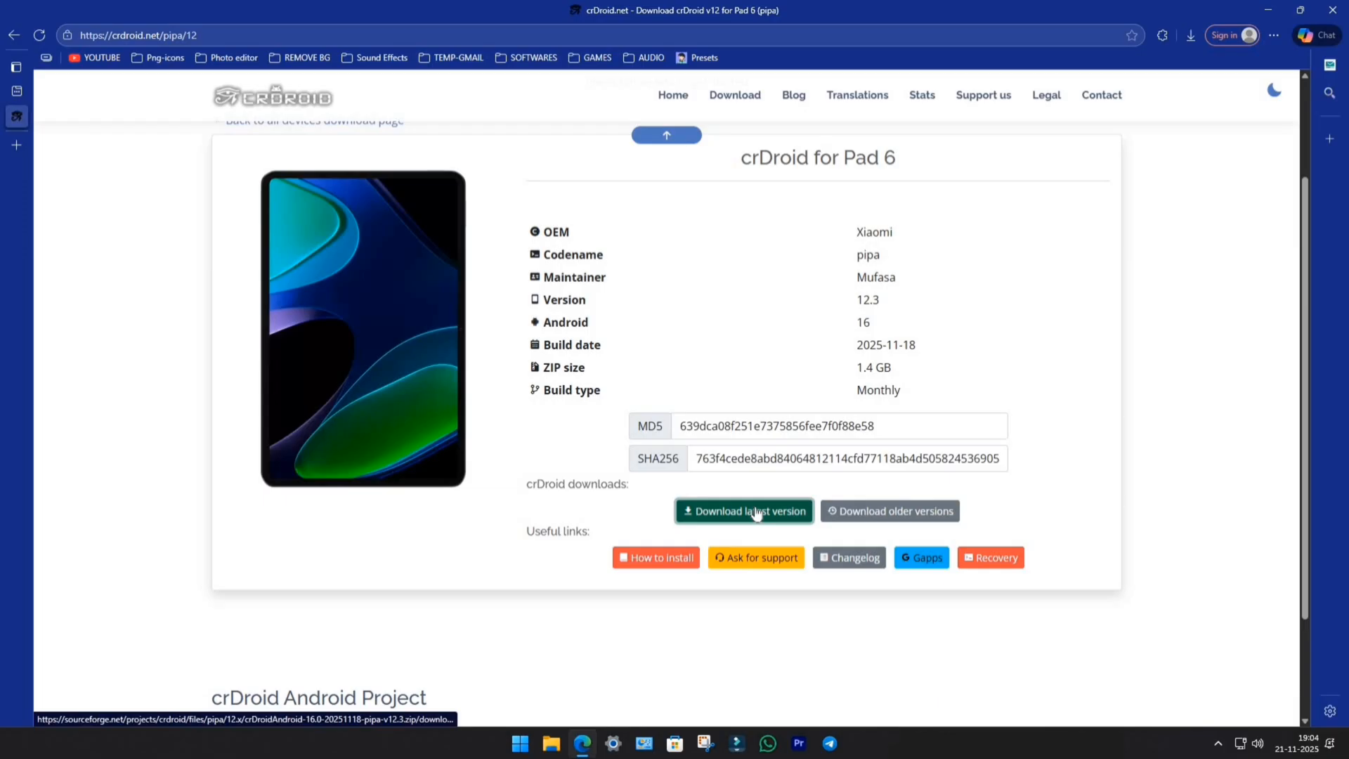
{"action": "left_click", "coordinate": [743, 510]}
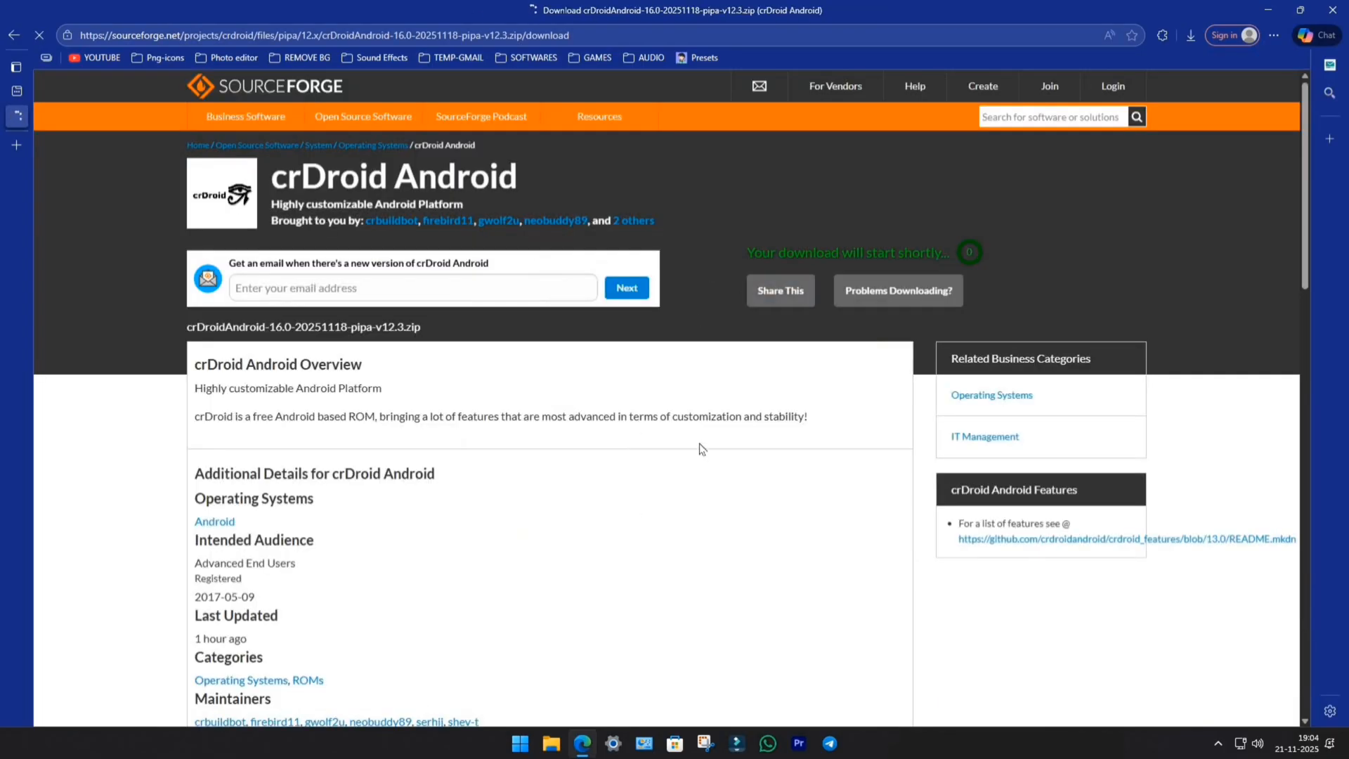
{"action": "left_click", "coordinate": [1191, 35]}
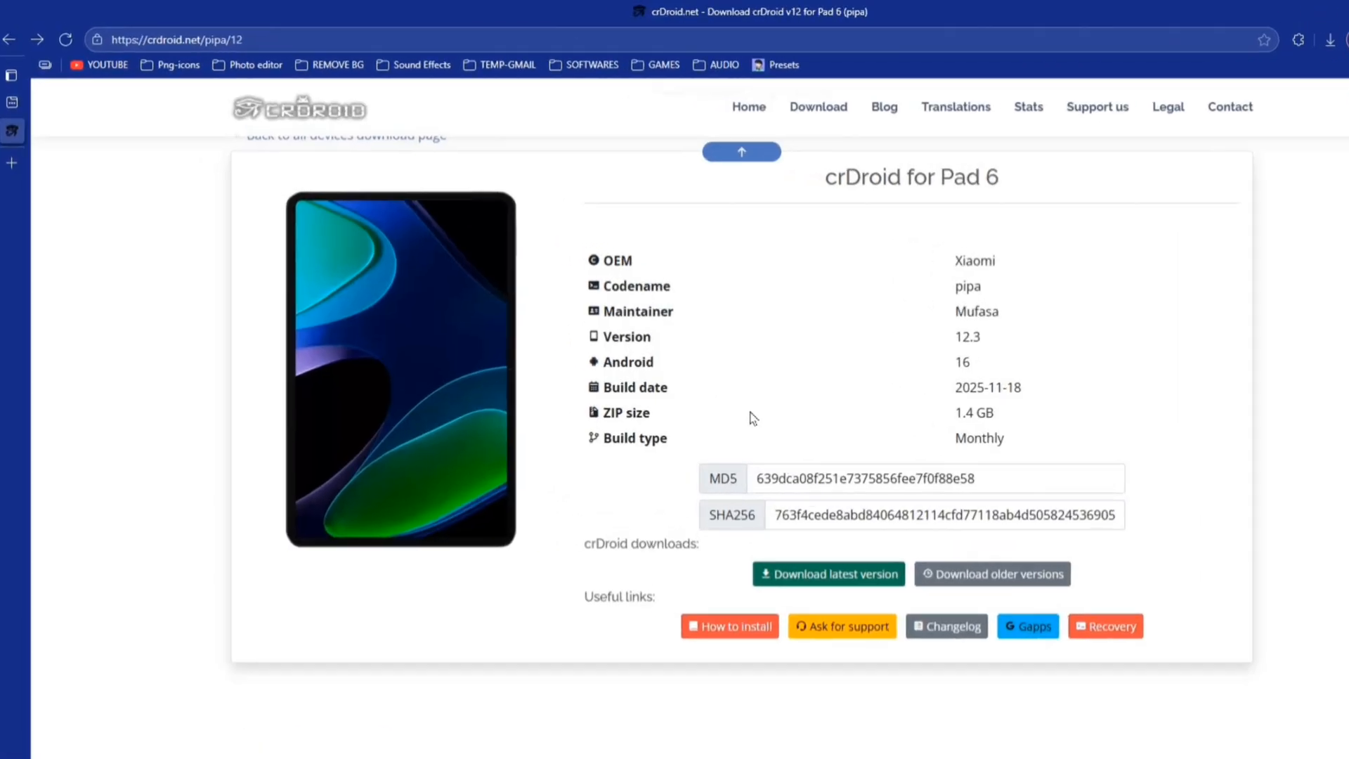
{"action": "type", "text": "nikgapps android 16"}
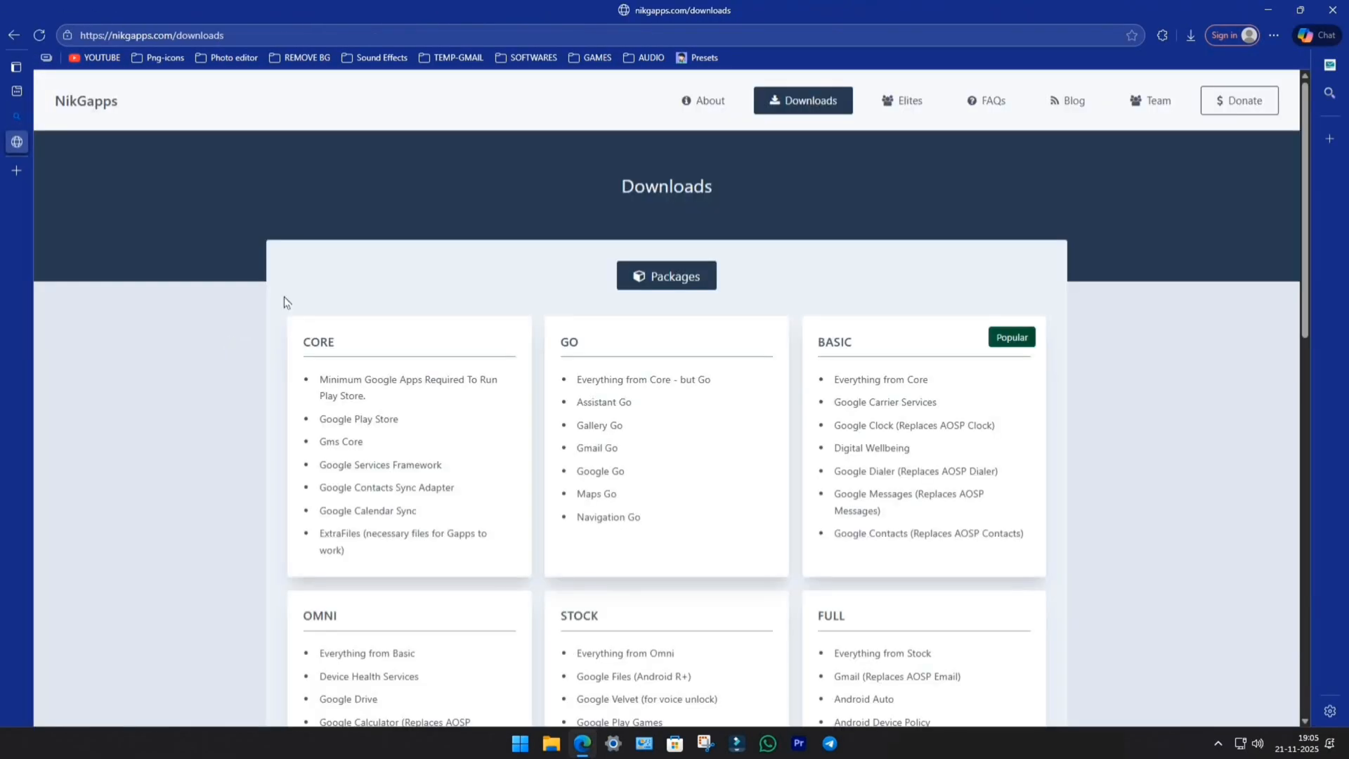
{"action": "scroll", "scroll_direction": "down", "scroll_amount": 3}
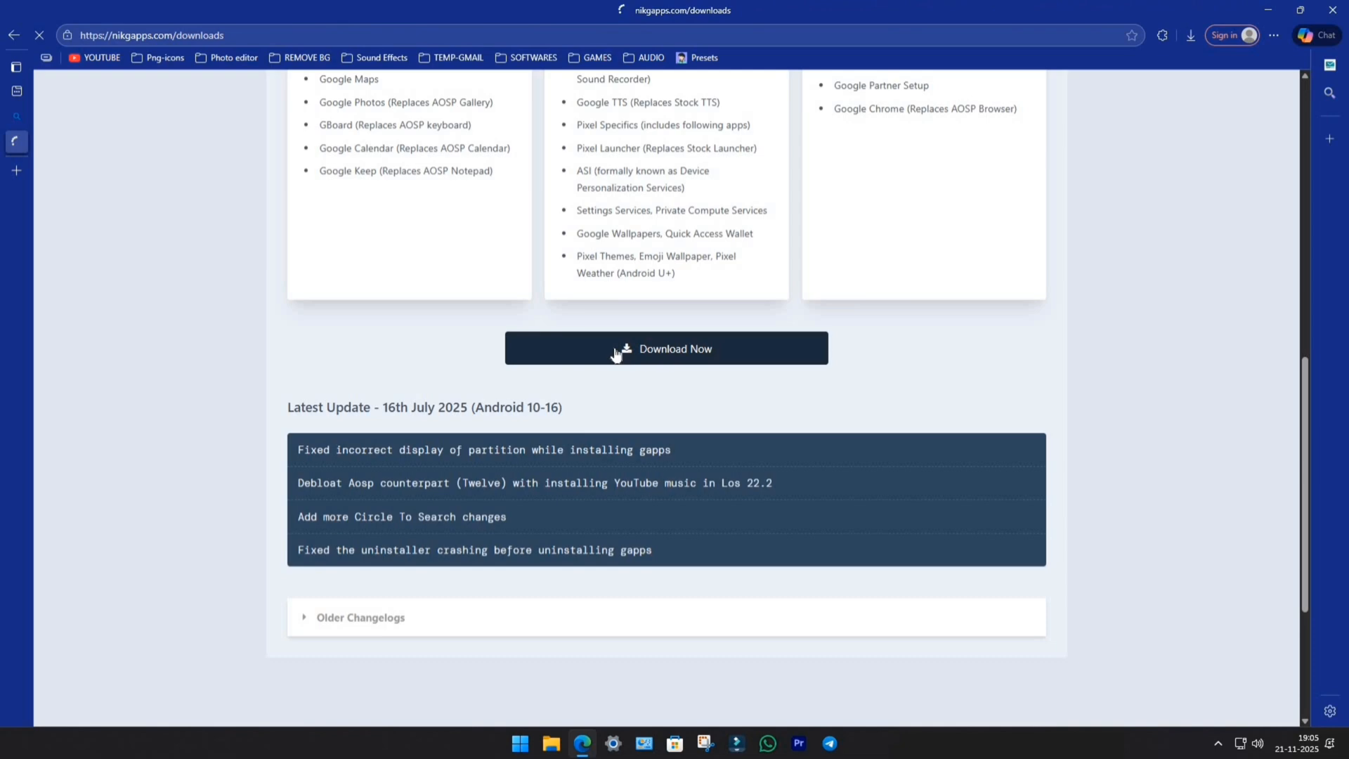
{"action": "left_click", "coordinate": [665, 348]}
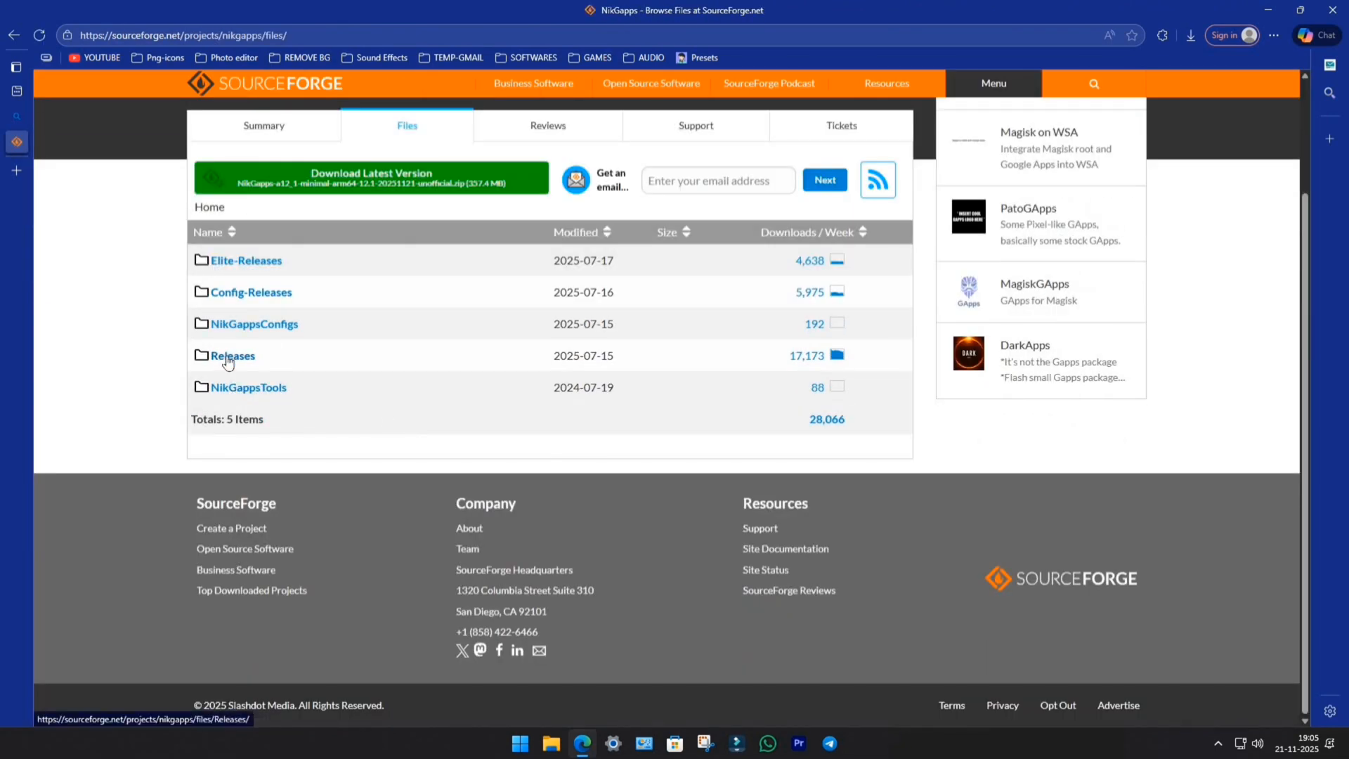
{"action": "left_click", "coordinate": [233, 355]}
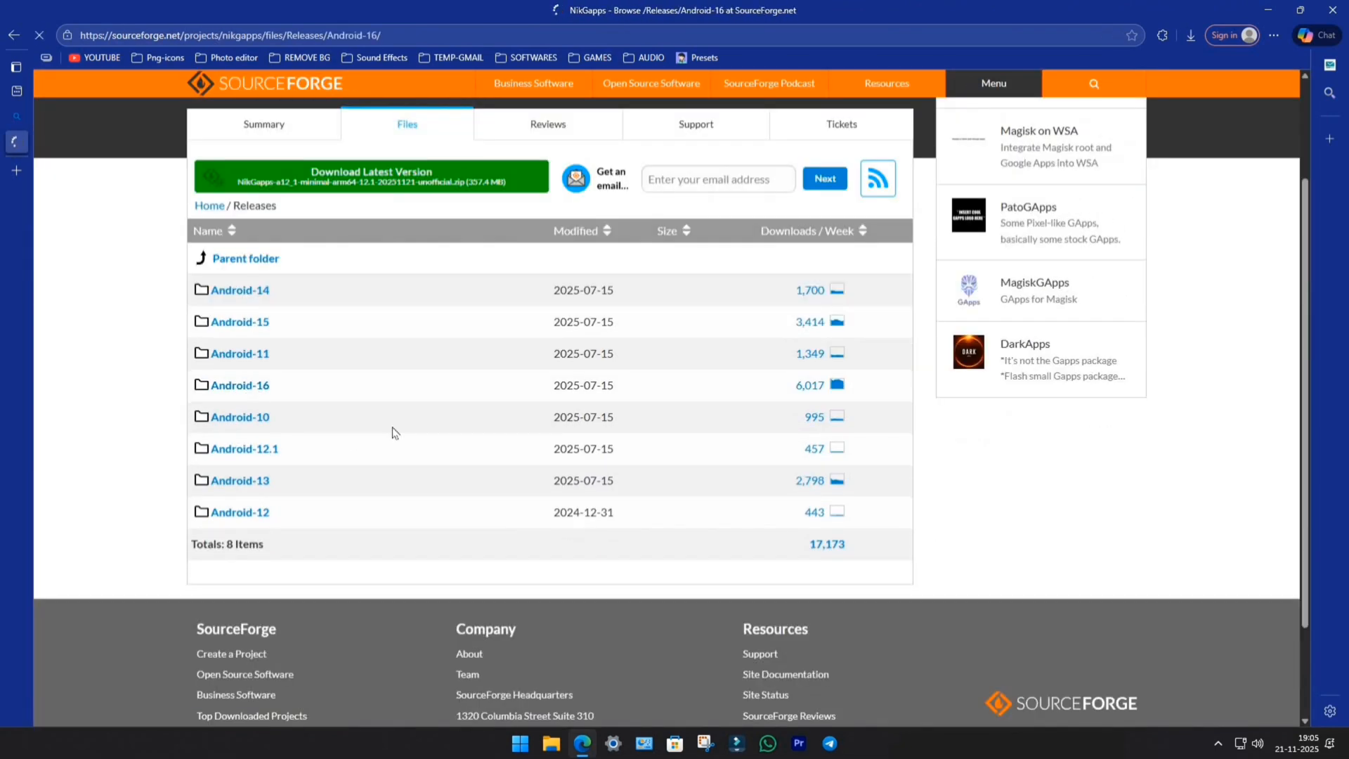
{"action": "left_click", "coordinate": [238, 384]}
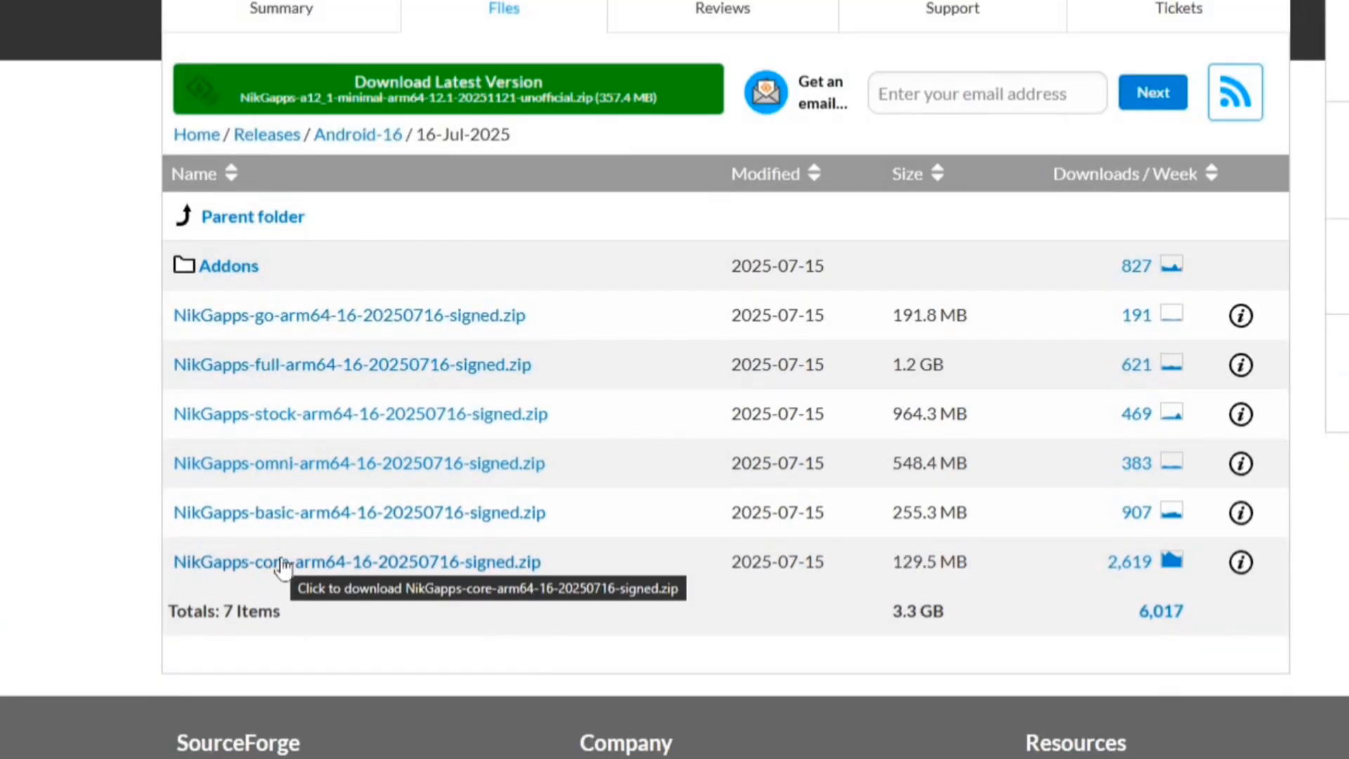
{"action": "left_click", "coordinate": [355, 562]}
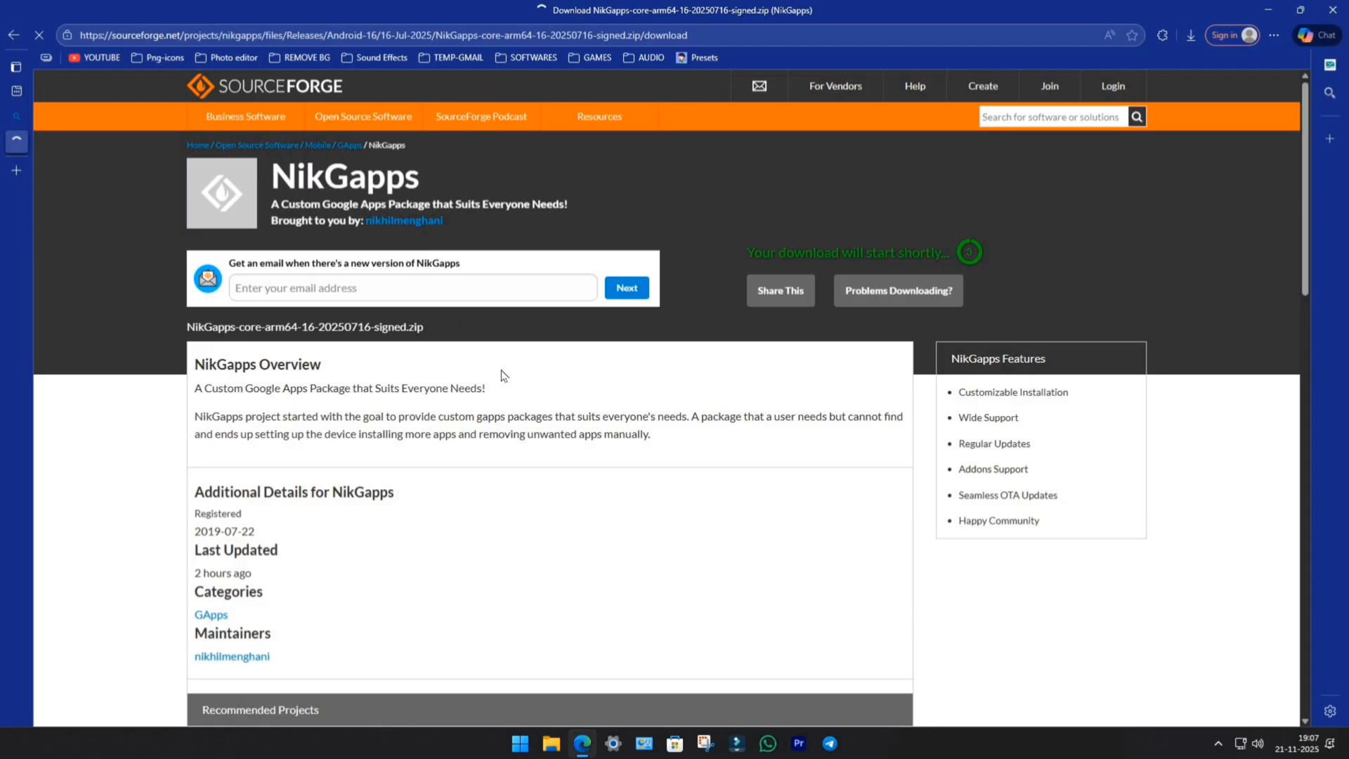
{"action": "left_click", "coordinate": [1191, 35]}
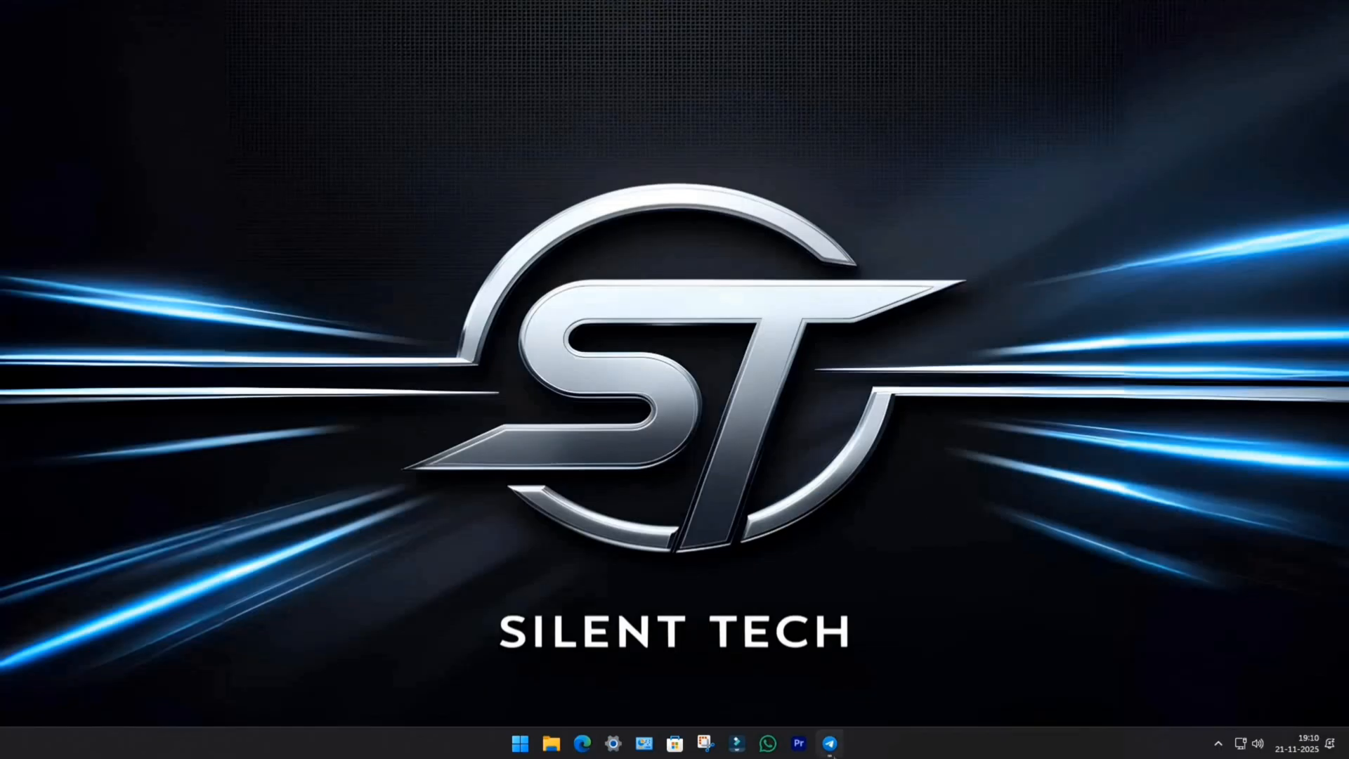
Open the Recovery image Google Drive link from the Telegram post and download all files.
{"action": "left_click", "coordinate": [828, 742]}
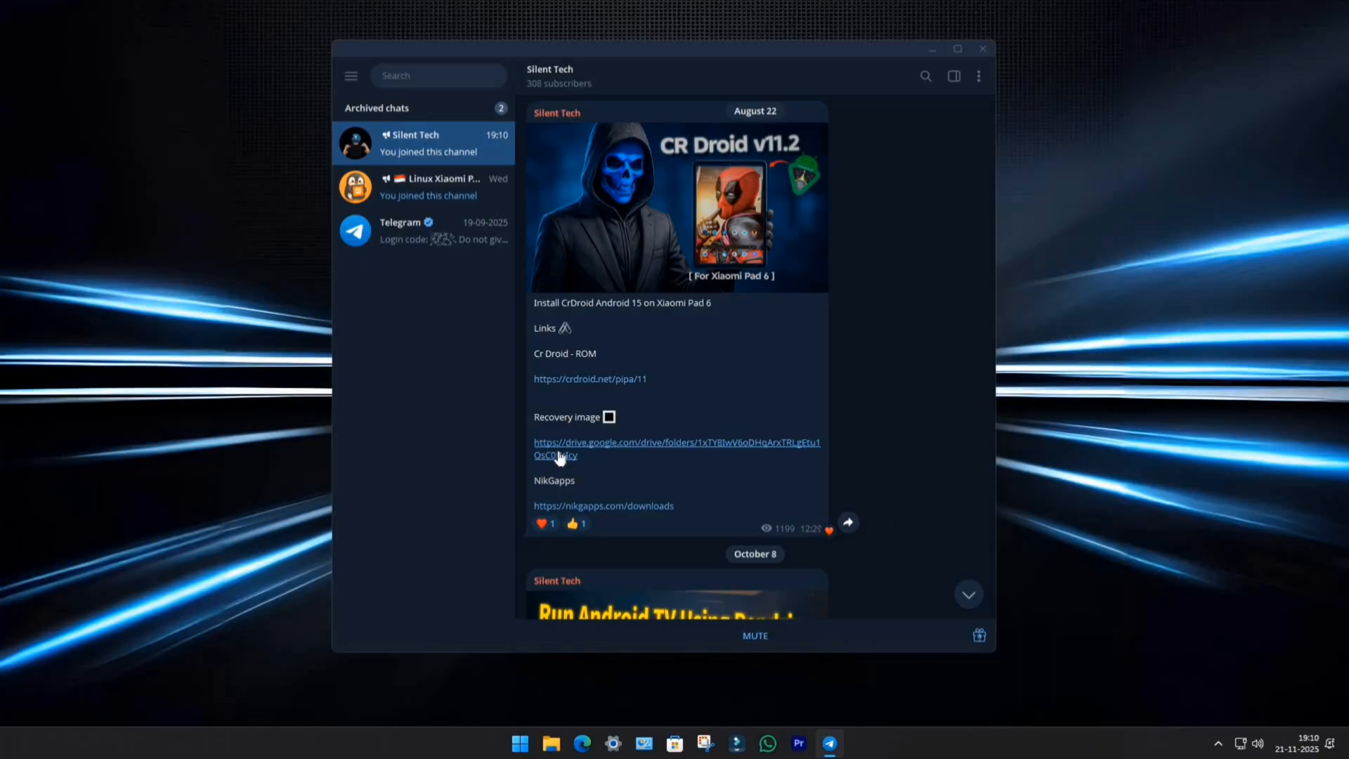
{"action": "left_click", "coordinate": [676, 441]}
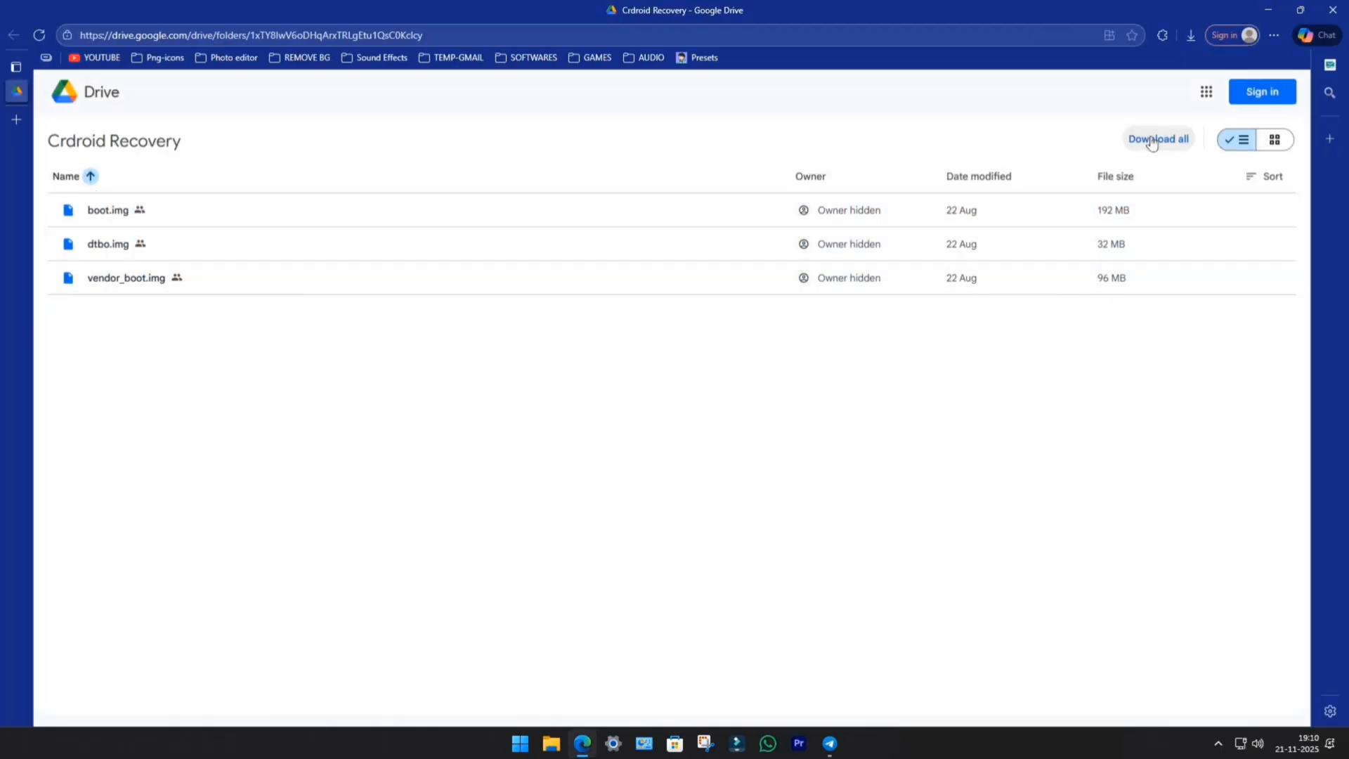
{"action": "left_click", "coordinate": [1157, 139]}
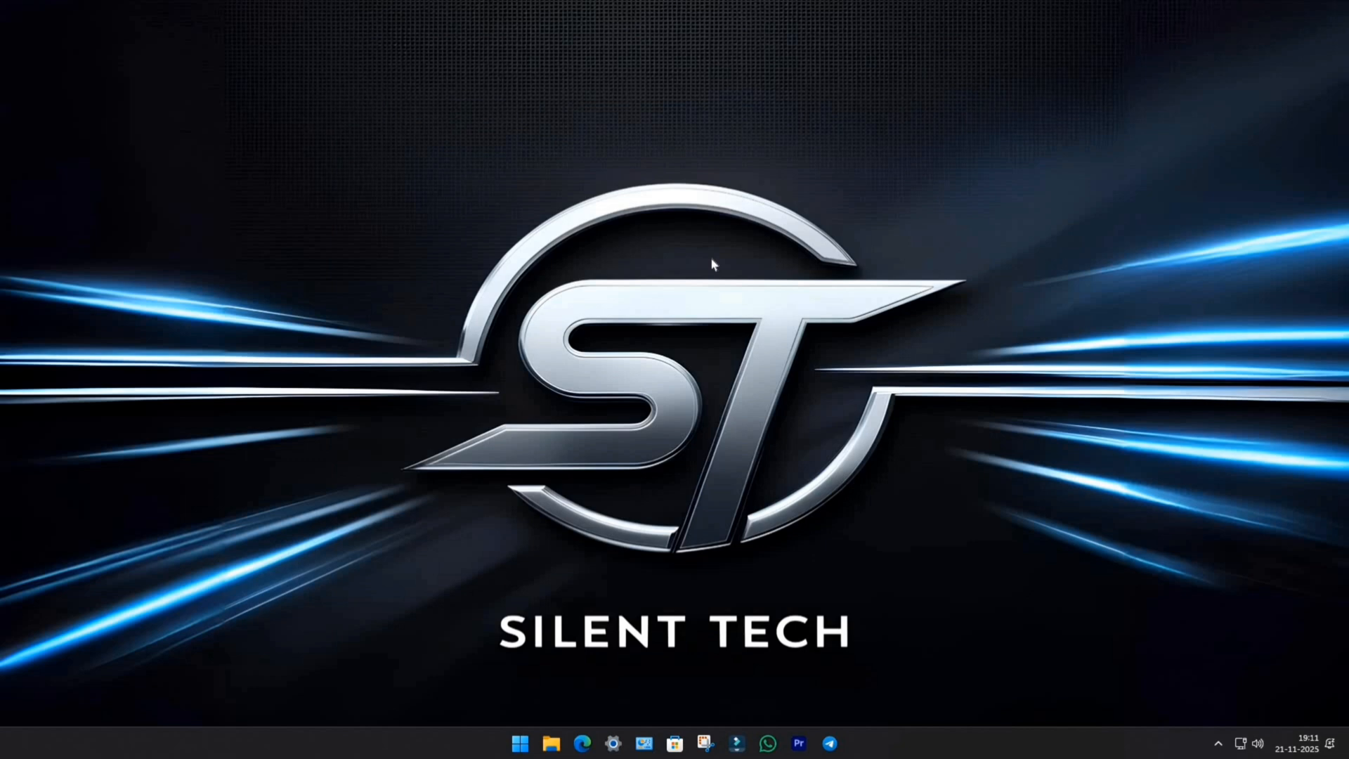
Extract the Crdroid Recovery zip in Downloads.
{"action": "left_click", "coordinate": [550, 743]}
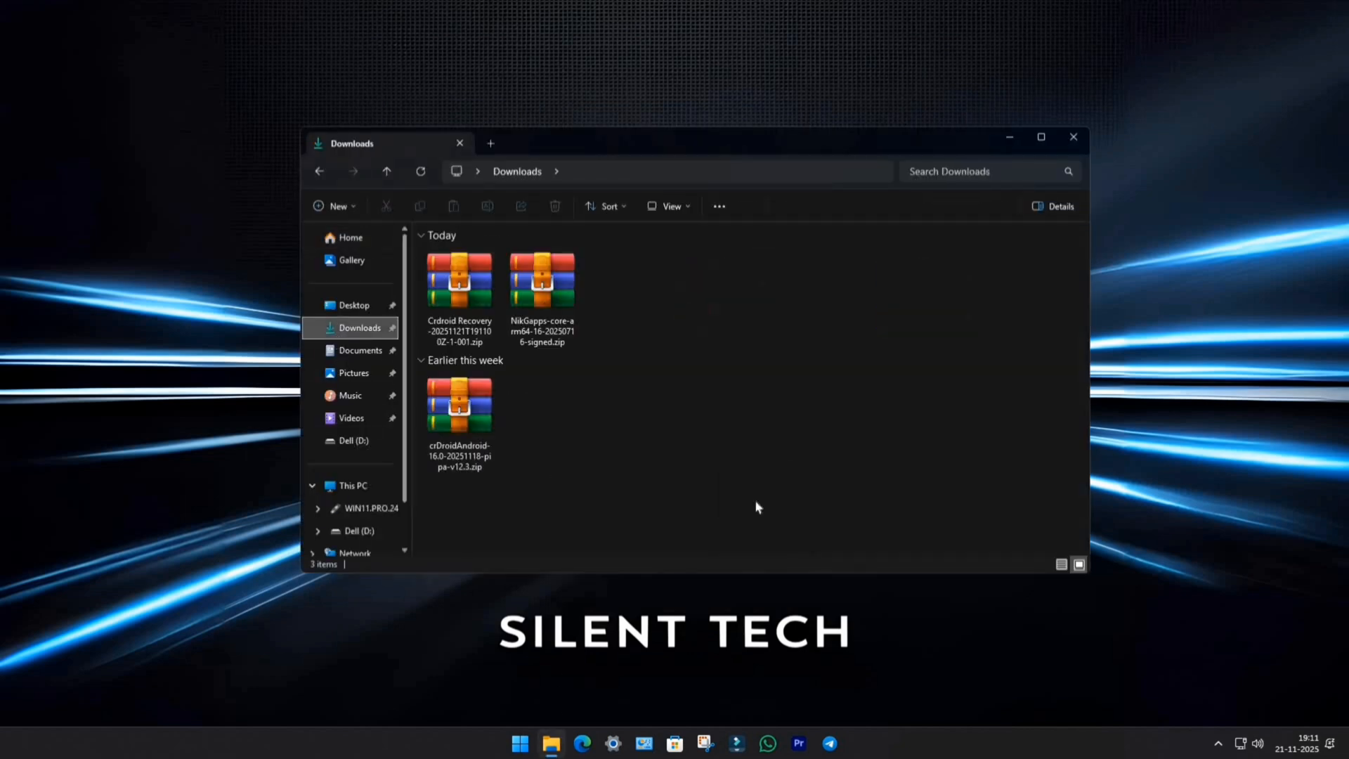
{"action": "right_click", "coordinate": [459, 280]}
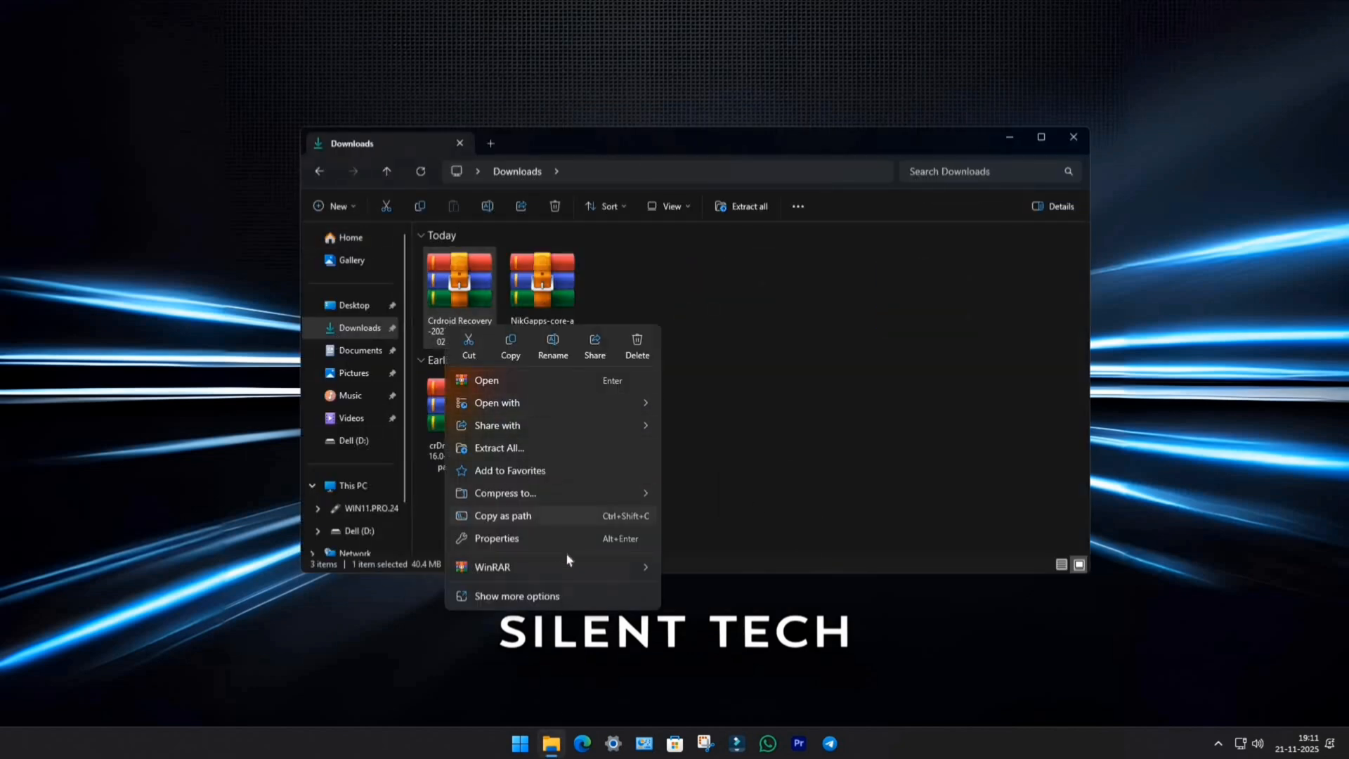
{"action": "left_click", "coordinate": [498, 448]}
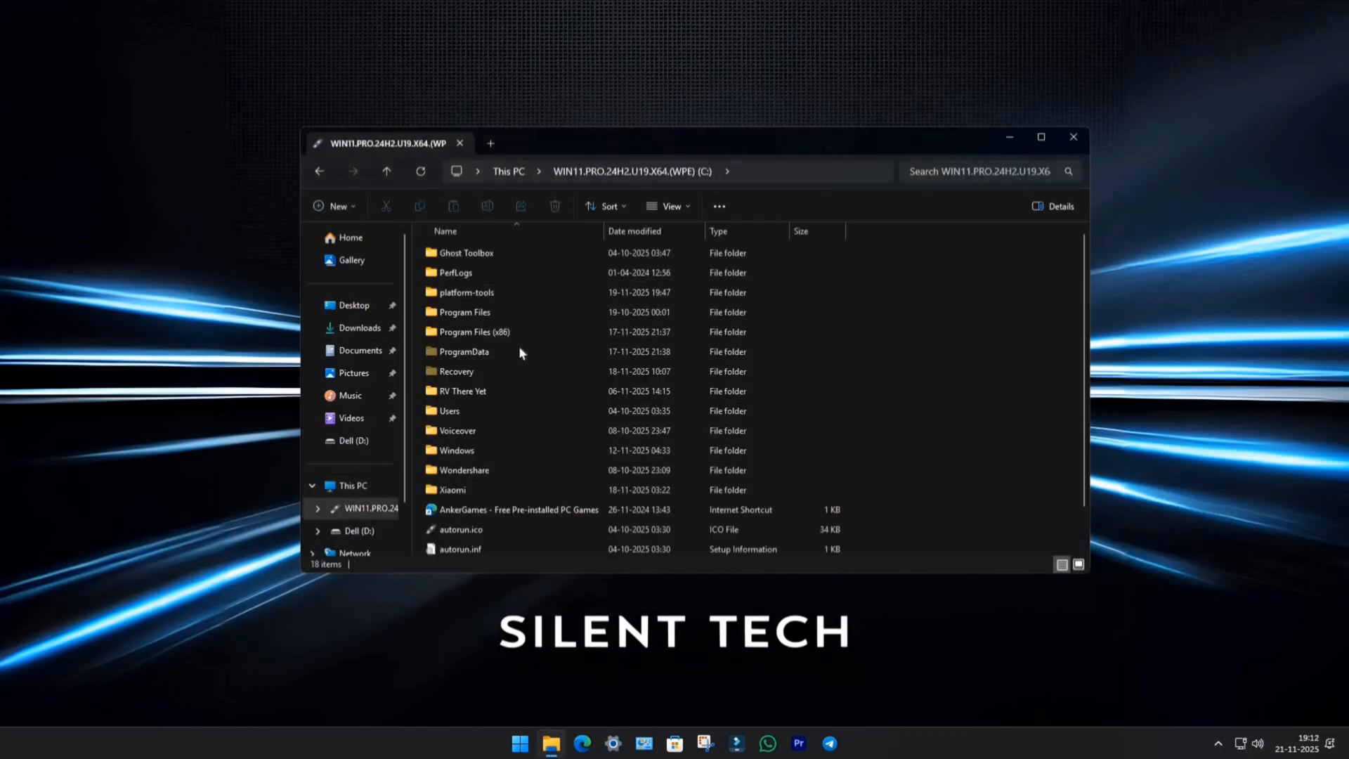
Open a command prompt from the C:\platform-tools folder's address bar using cmd.
{"action": "double_click", "coordinate": [467, 291]}
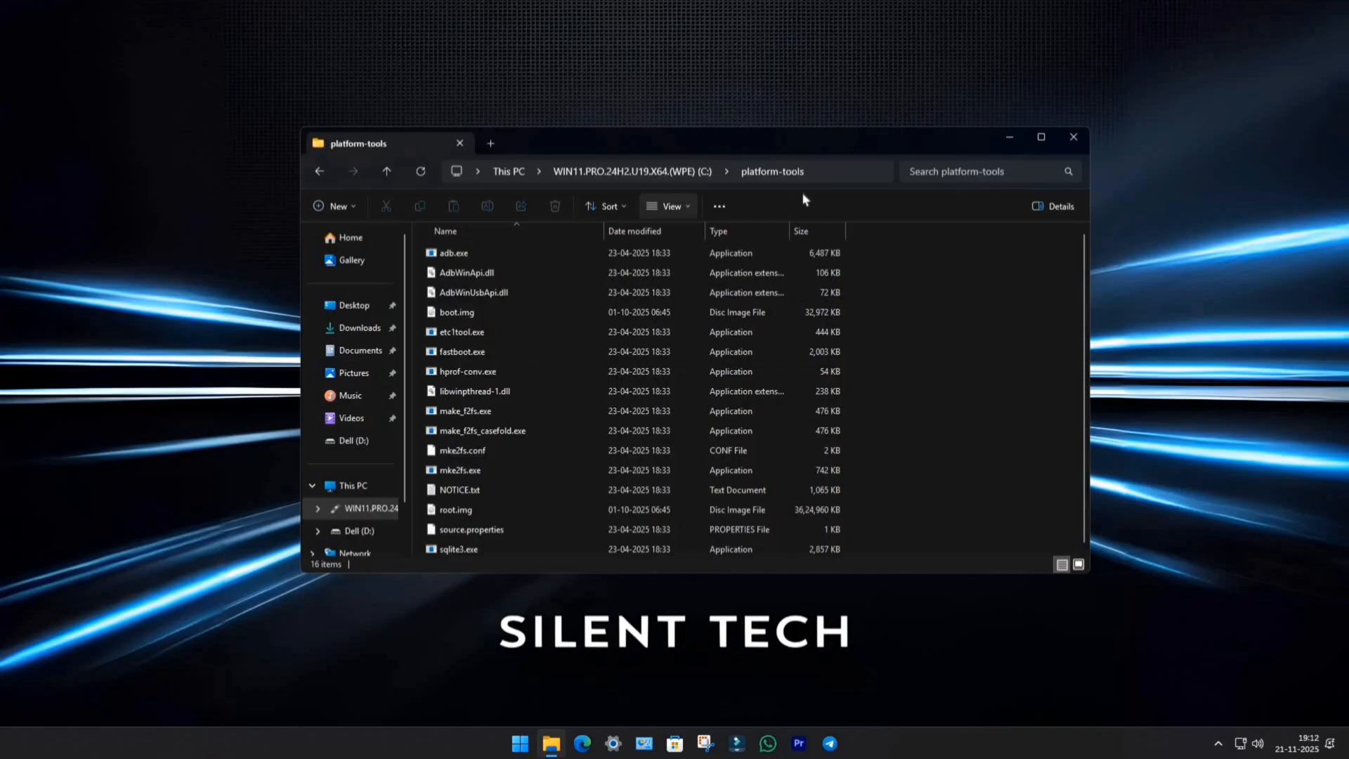
{"action": "type", "text": "cmd"}
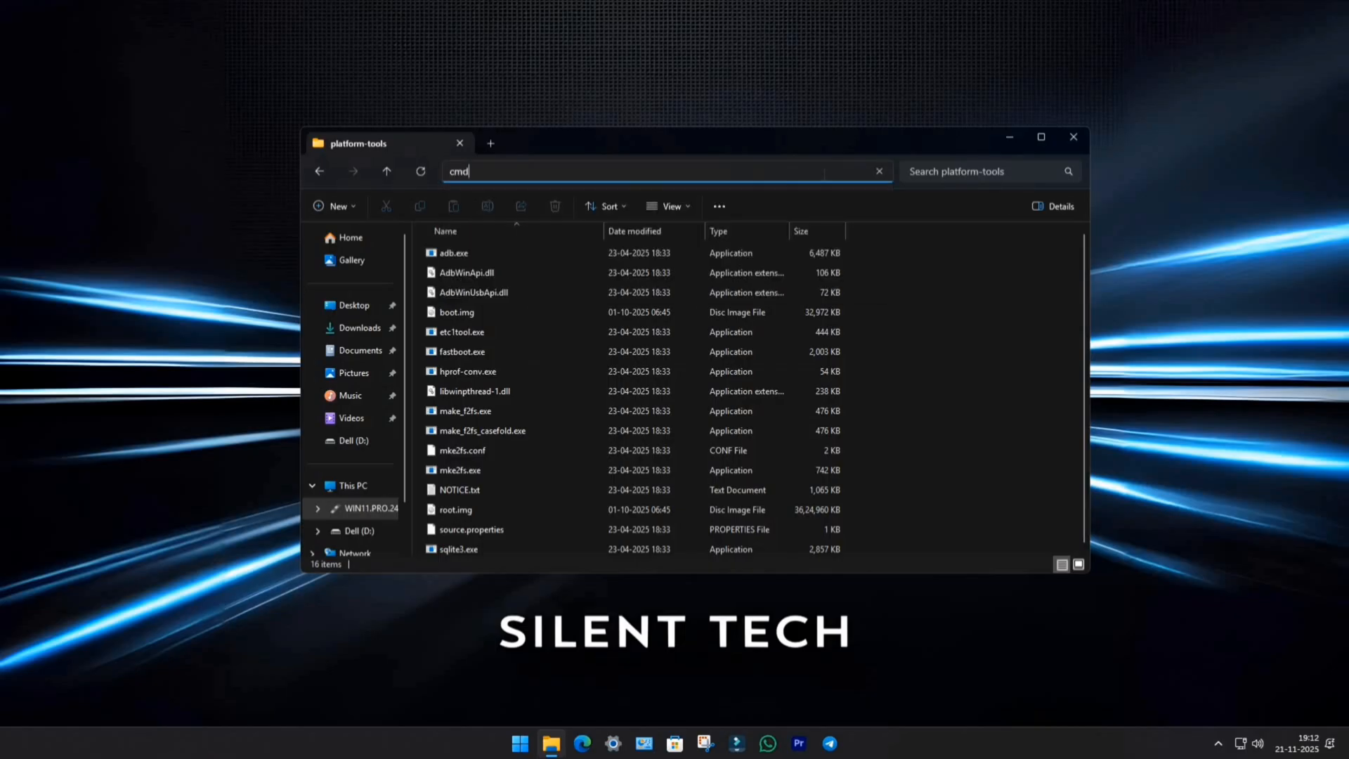
{"action": "key", "text": "Enter"}
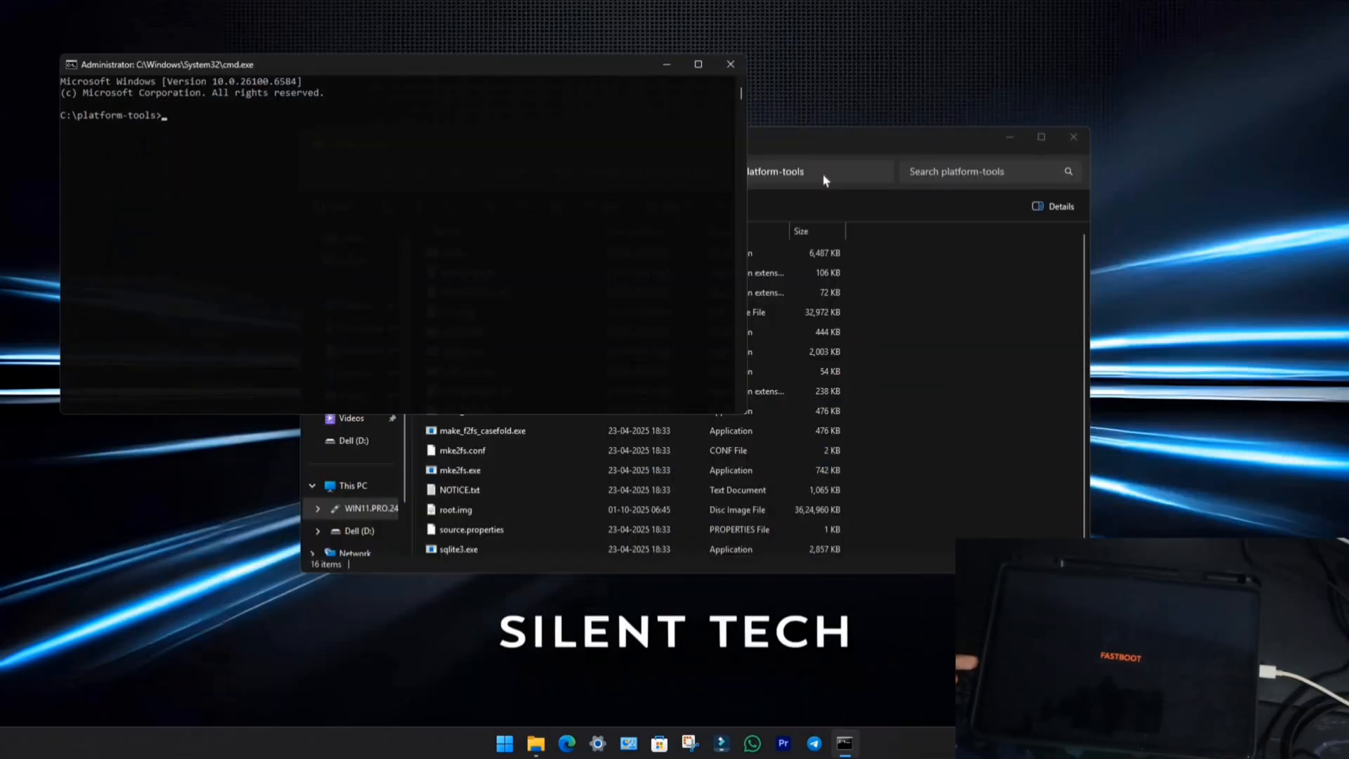
Flash boot, vendor_boot and dtbo images from 'Crdroid Recovery_', then run fastboot reboot recovery.
{"action": "type", "text": "fastboot flash boot \"C:\\Users\\Administrator\\Downloads\\Crdroid Recovery_\\boot.img"}
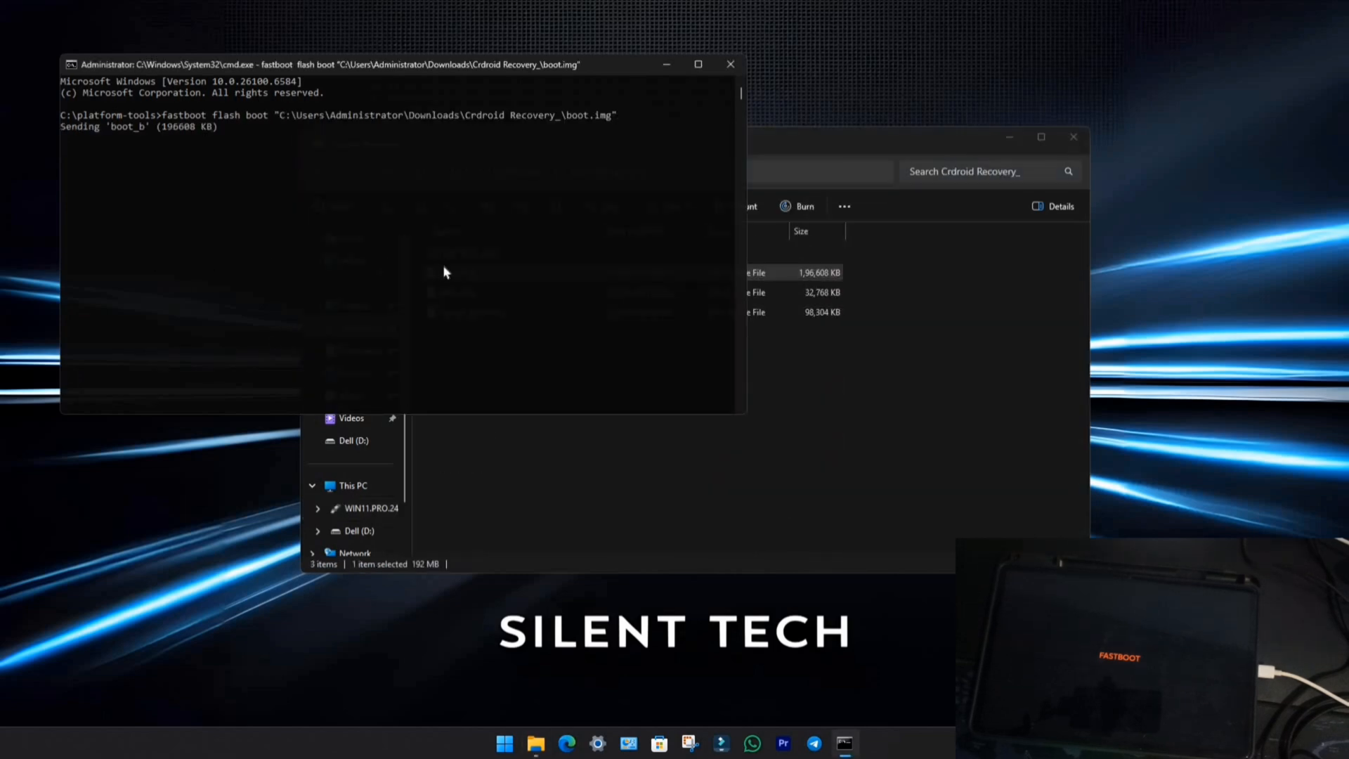
{"action": "type", "text": "fastboot flash"}
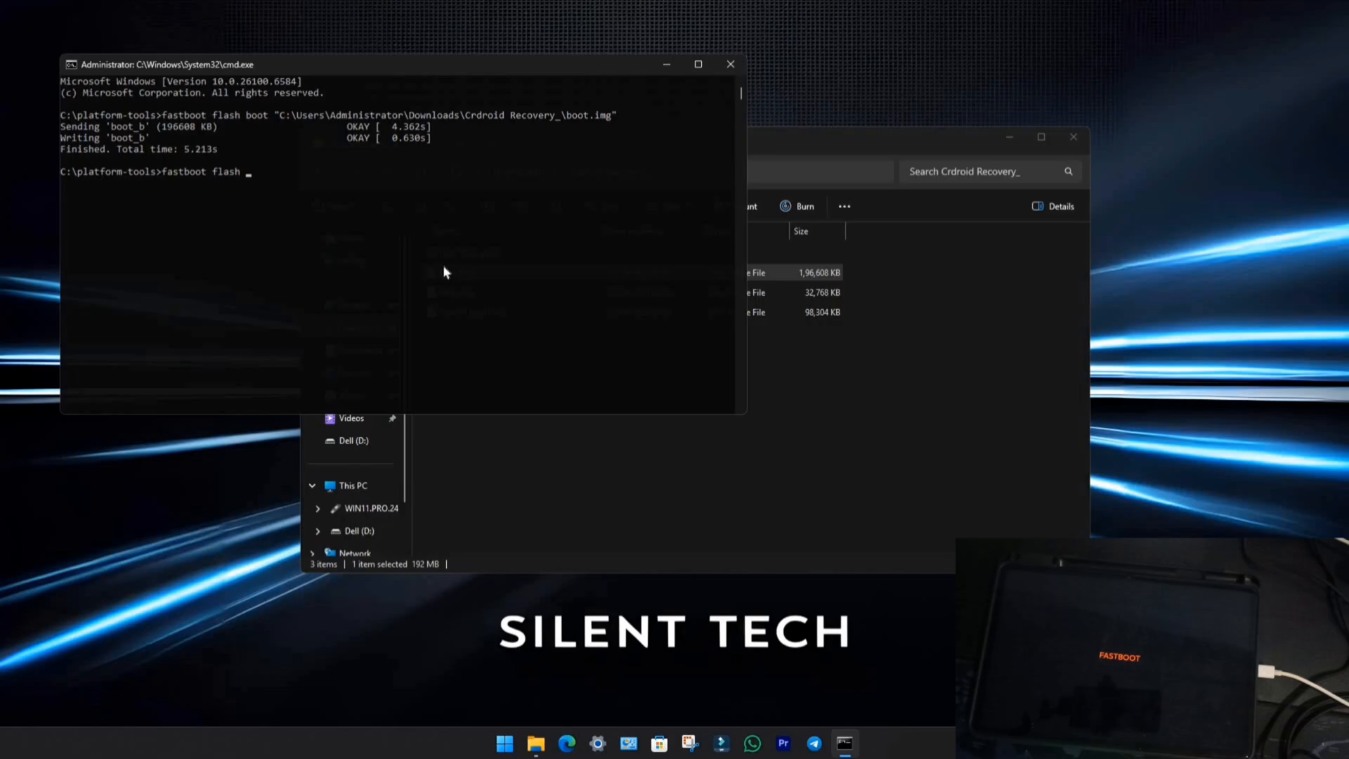
{"action": "type", "text": "vendor_boot"}
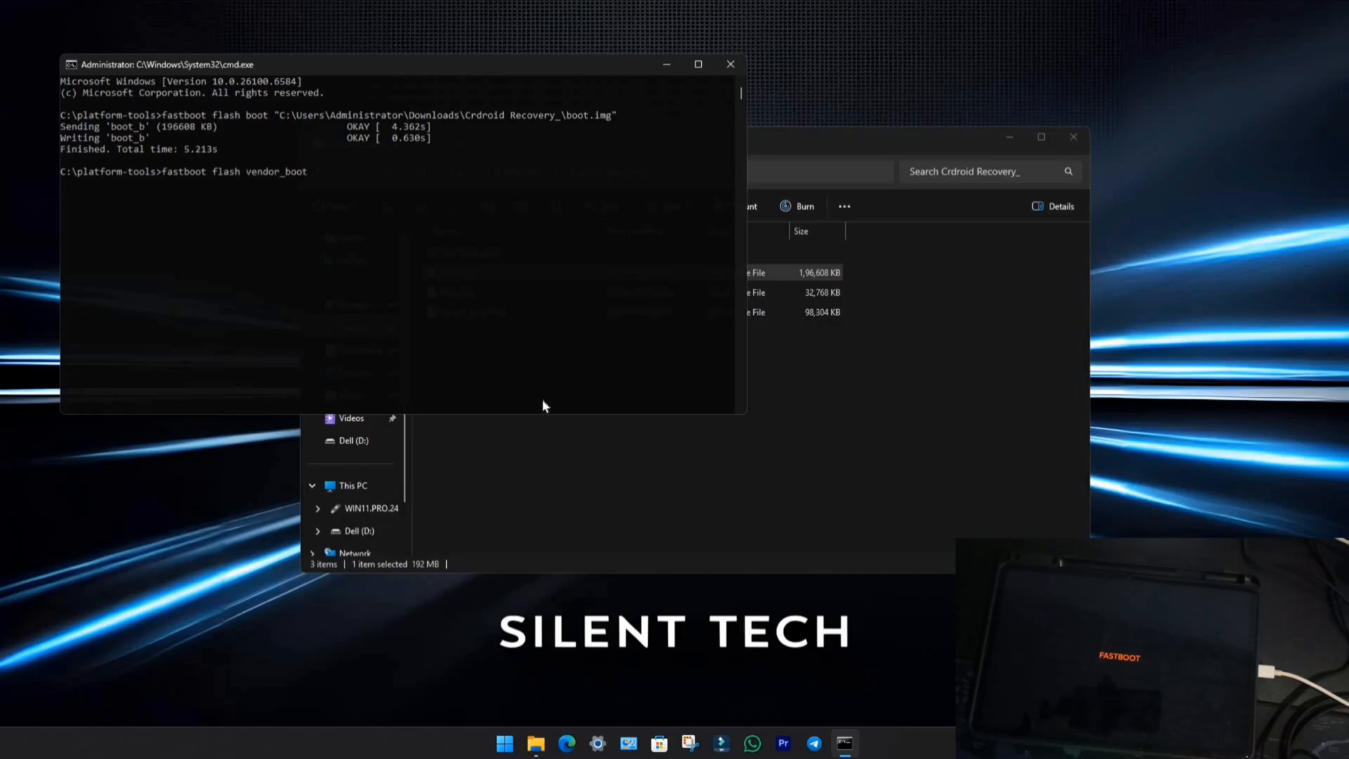
{"action": "type", "text": "\"C:\\Users\\Administrator\\Downloads\\Crdroid Recovery_\\vendor_boot.img\""}
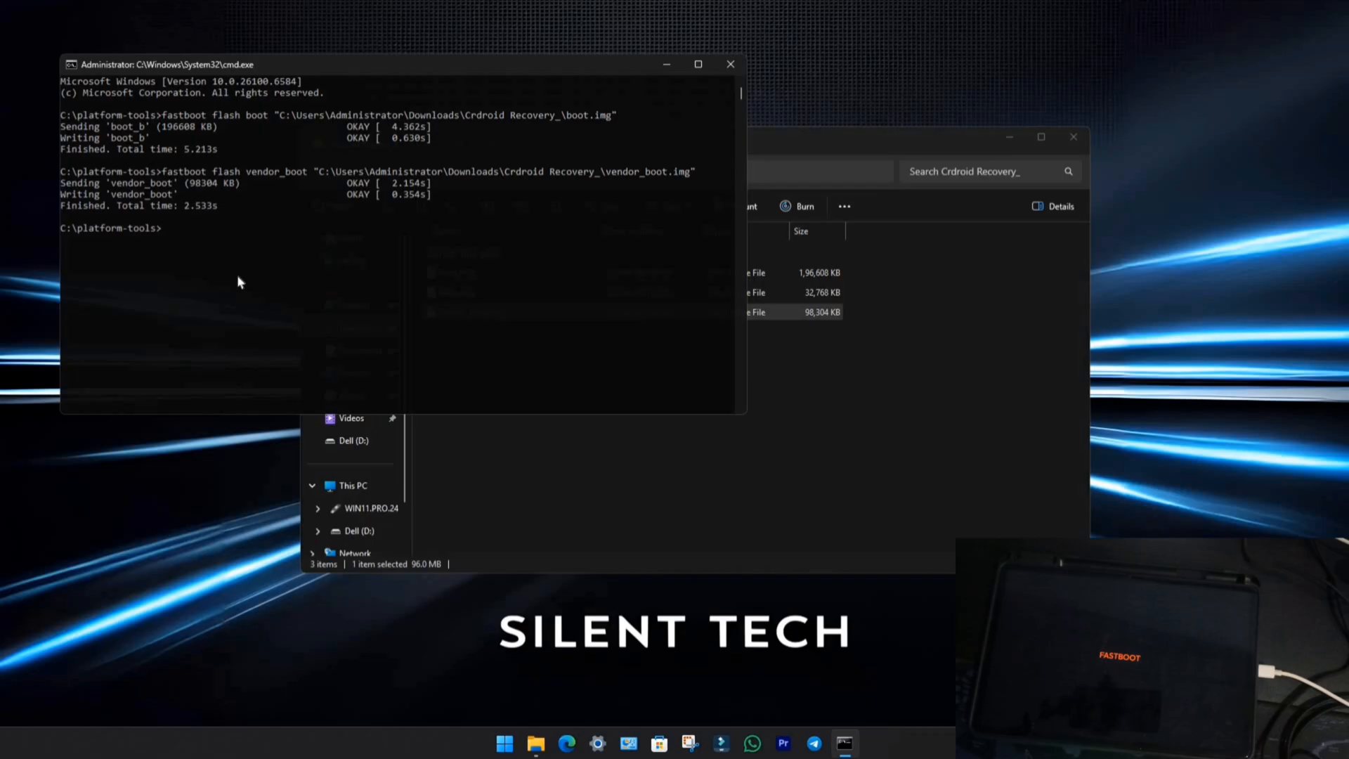
{"action": "type", "text": "fastboot flash dtbo \"C:\\Users\\Administrator\\Downloads\\Crdroid Recovery_\\dtbo.img"}
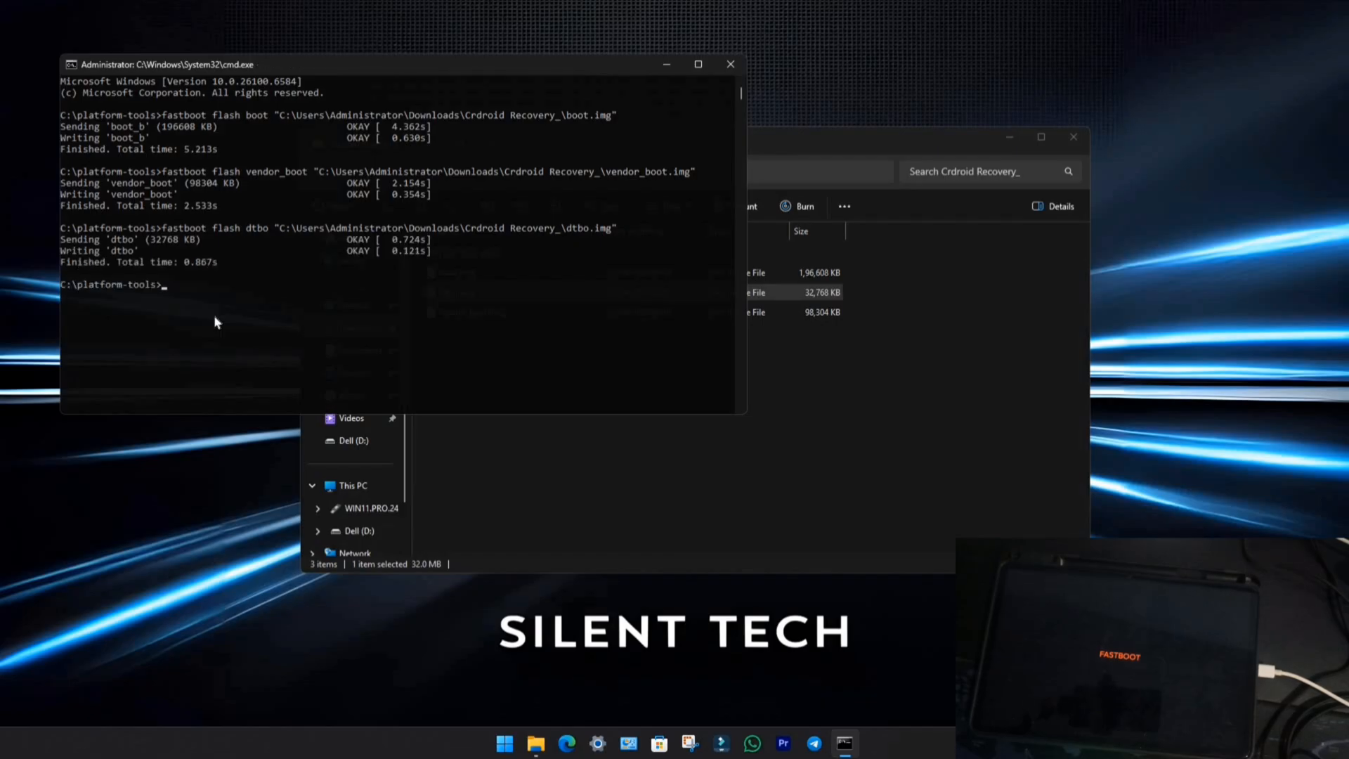
{"action": "type", "text": "fastboot reboot recovery"}
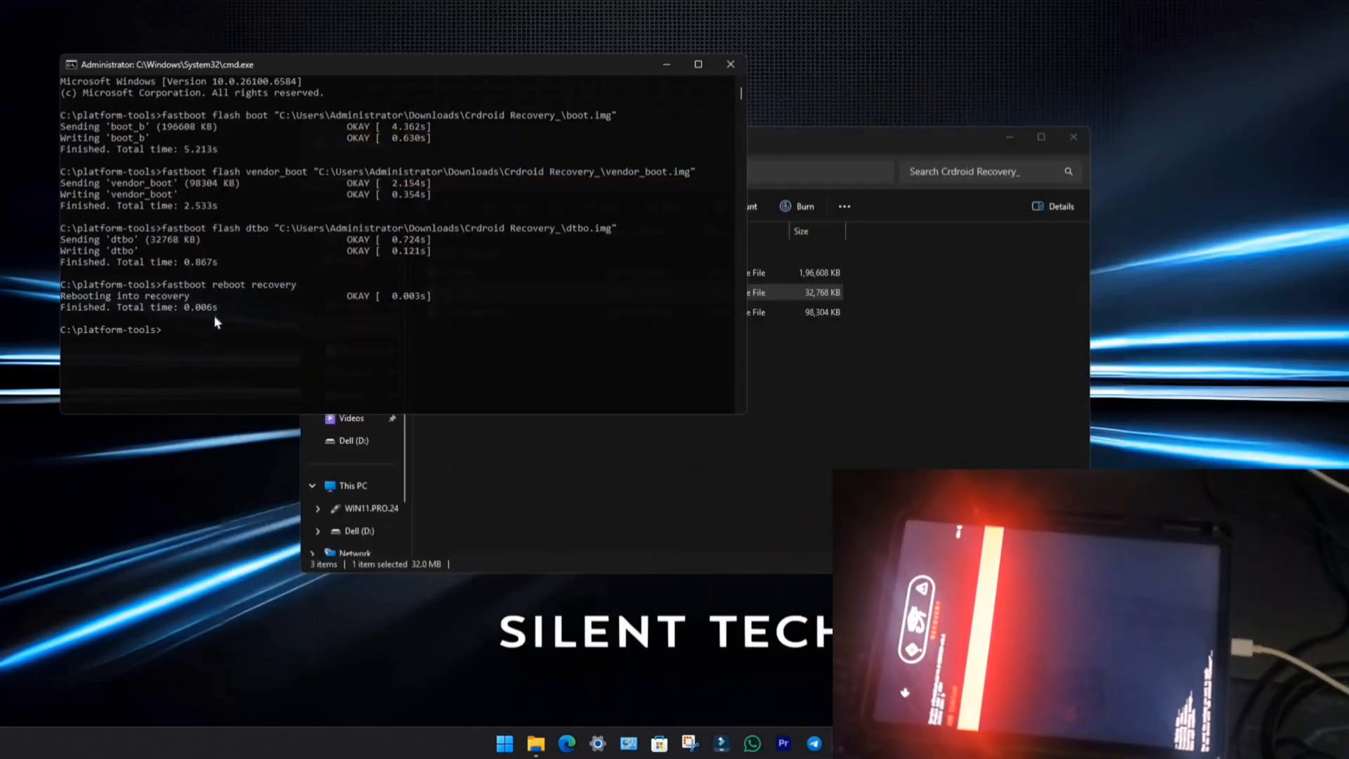
{"action": "type", "text": "adb sidelo"}
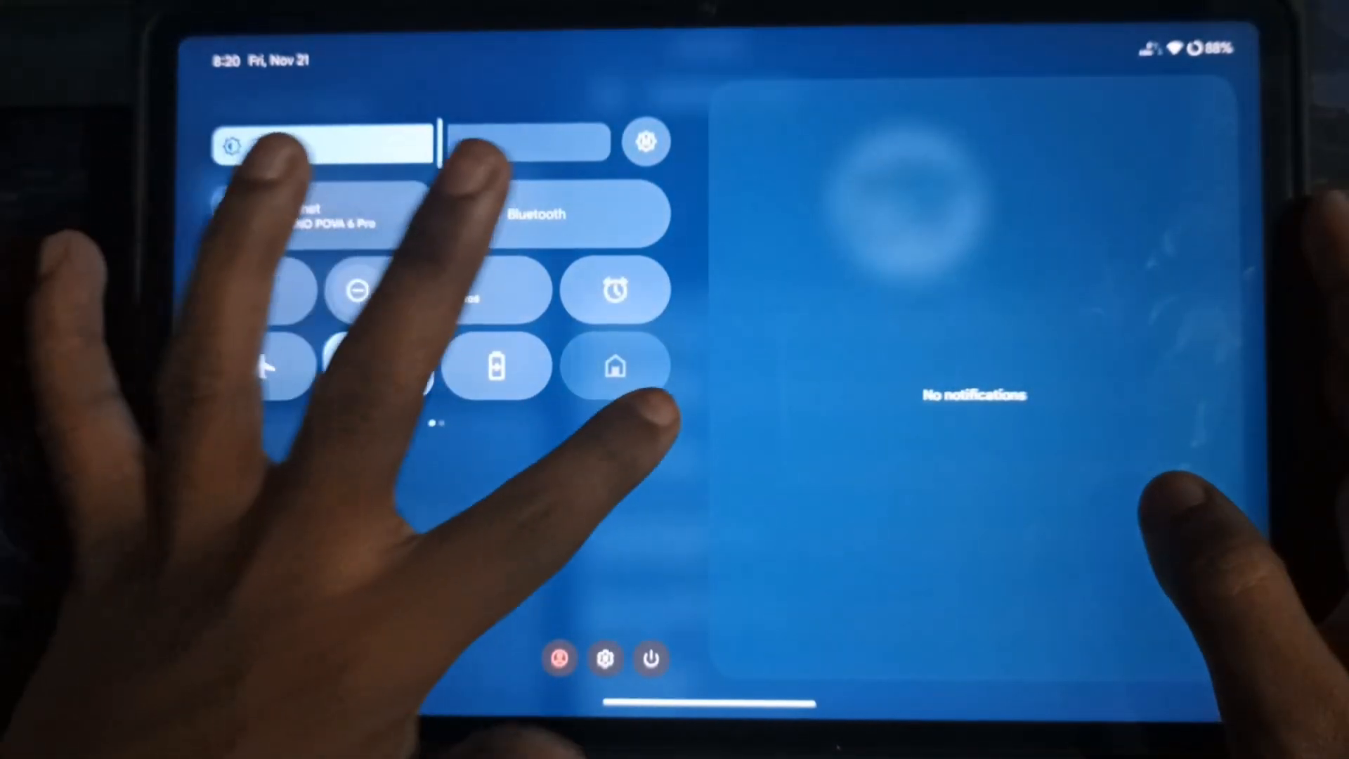
Add the refresh rate tile, exit tile editing and view the Quick Settings panel.
{"action": "left_click", "coordinate": [647, 141]}
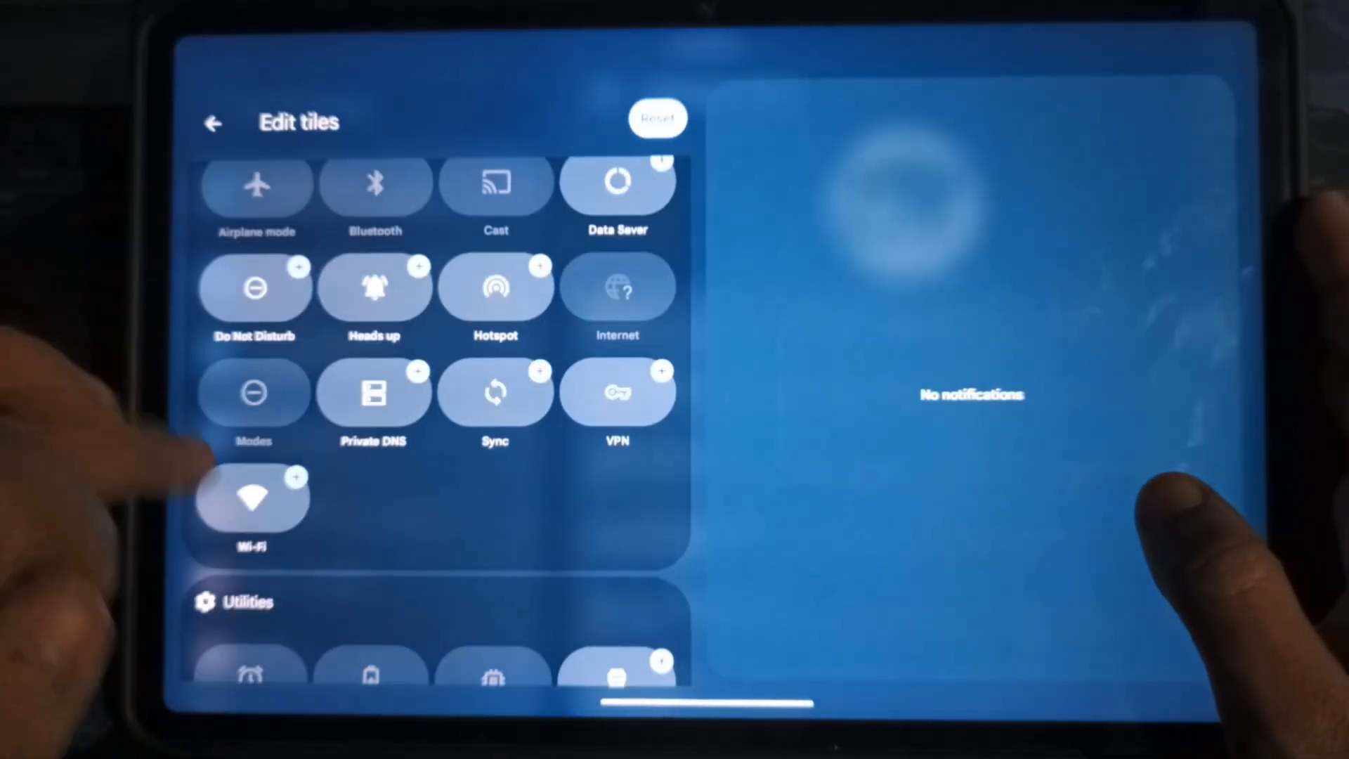
{"action": "left_click", "coordinate": [213, 122]}
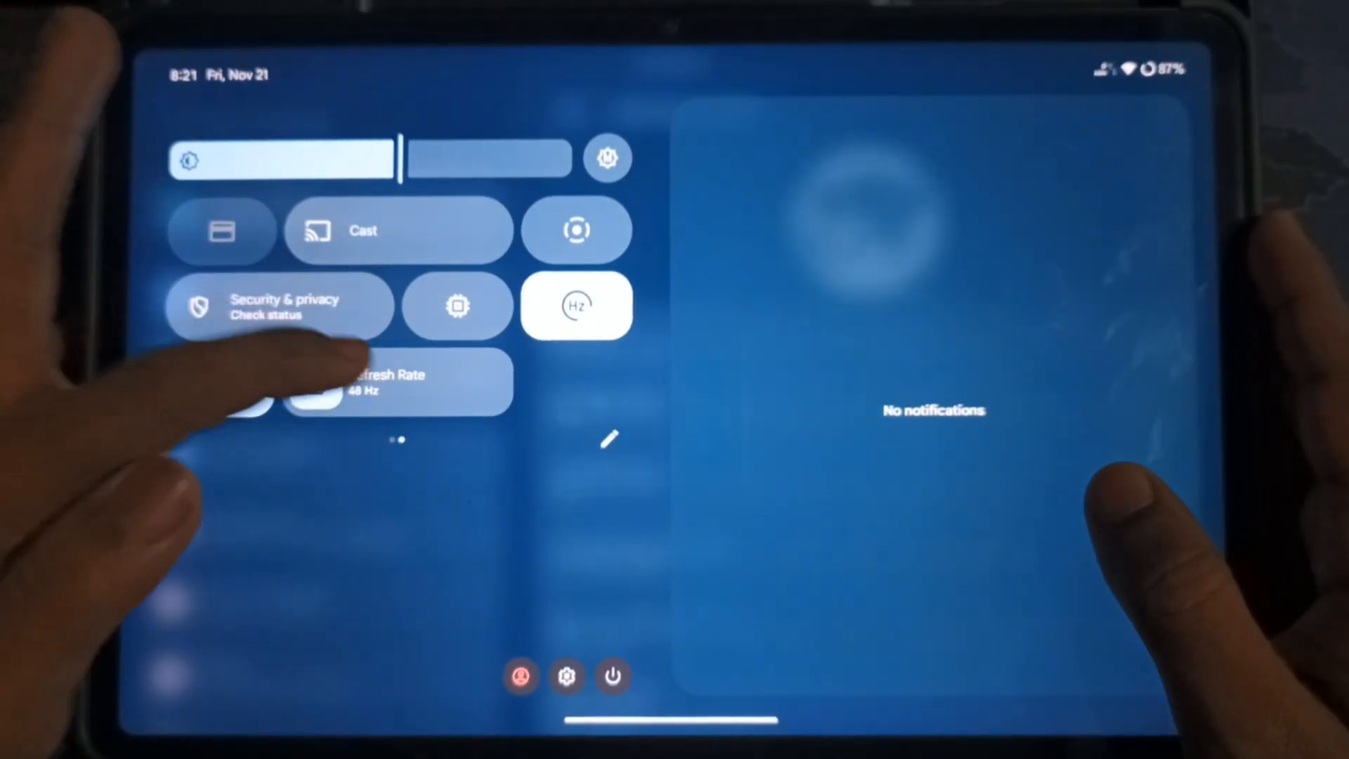
{"action": "left_click", "coordinate": [396, 384]}
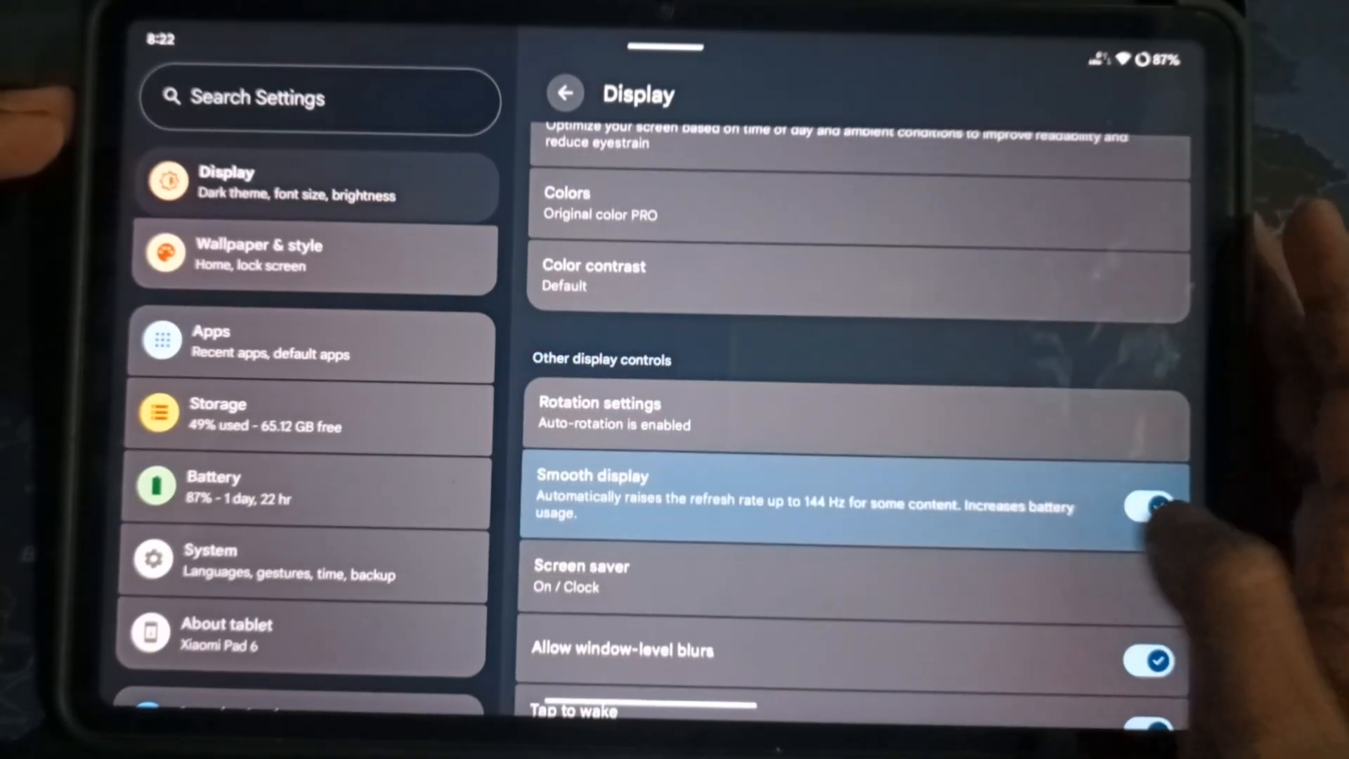
Toggle Smooth display, then scroll crDroid Miscellaneous settings to Unlock higher FPS in games.
{"action": "left_click", "coordinate": [1149, 506]}
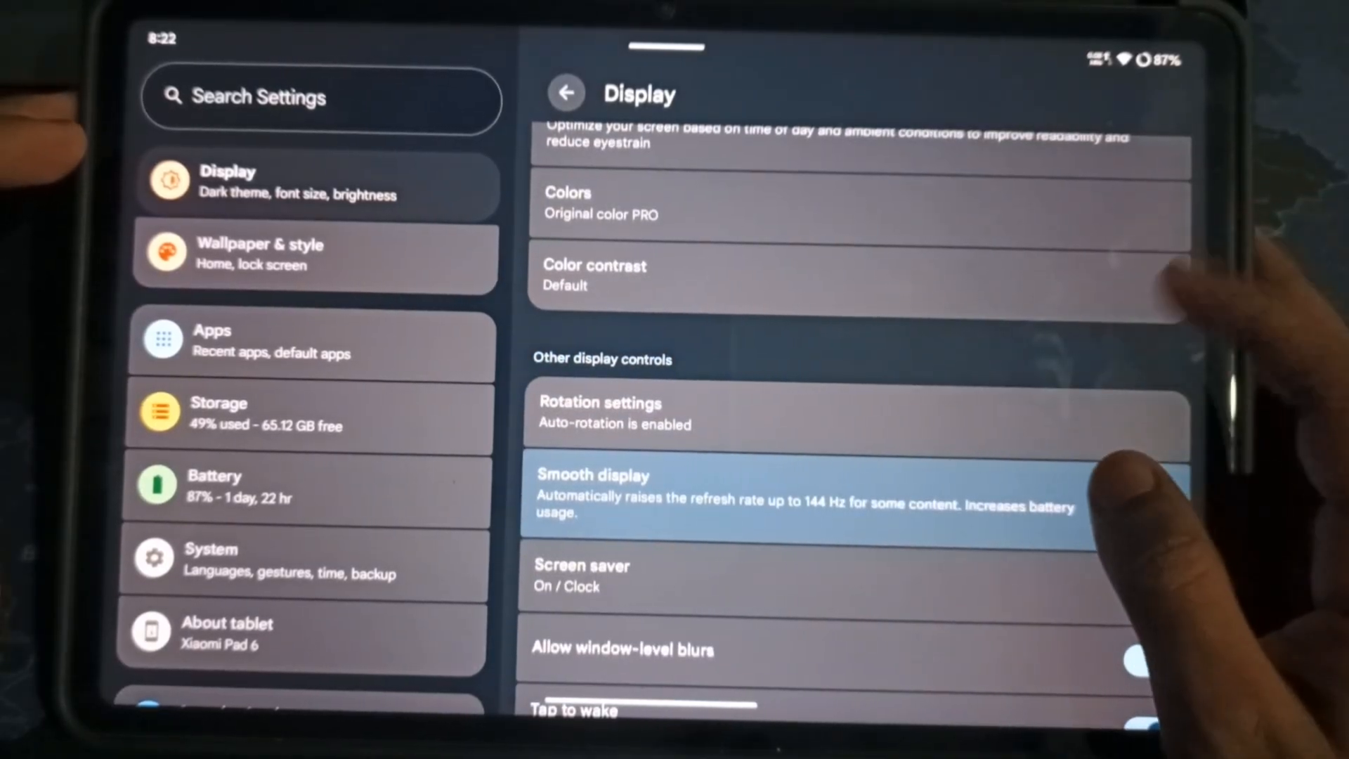
{"action": "scroll", "scroll_direction": "down", "scroll_amount": 3}
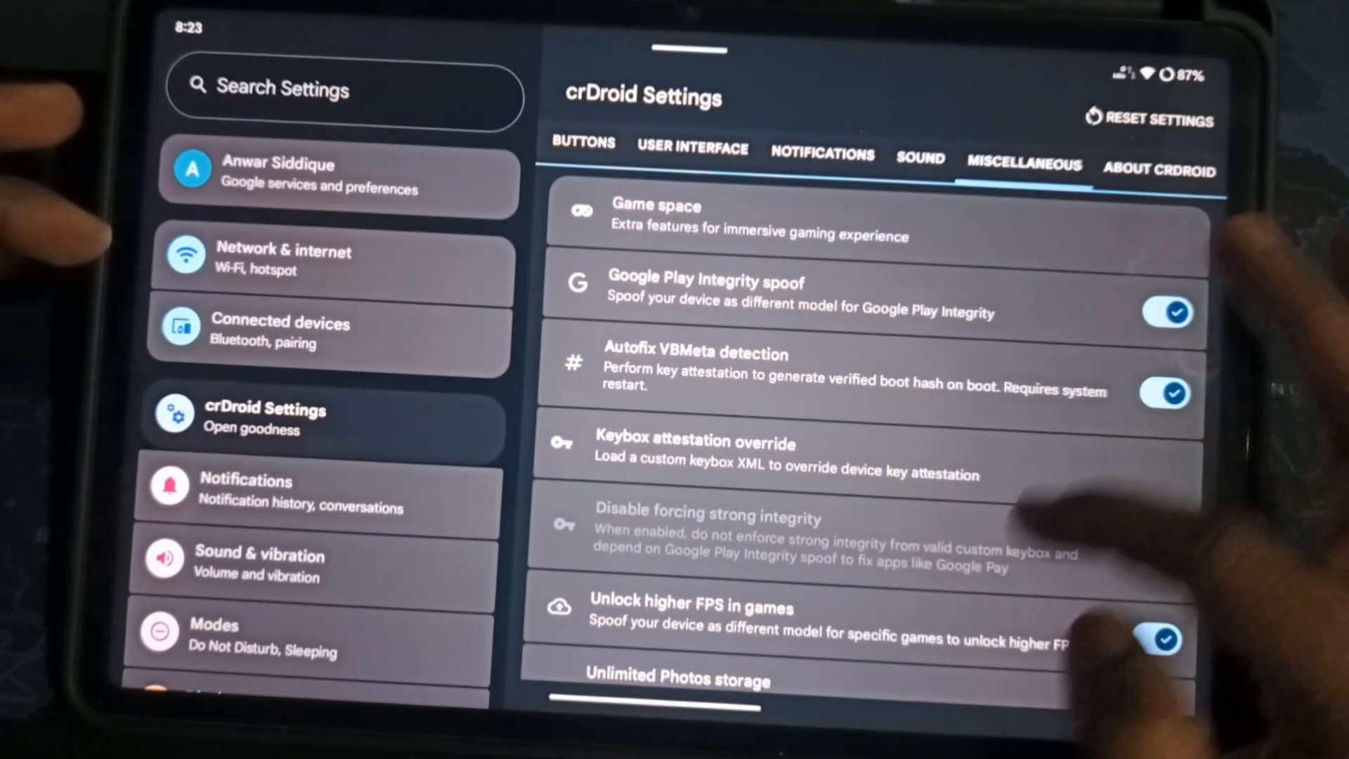
{"action": "scroll", "scroll_direction": "down", "scroll_amount": 3}
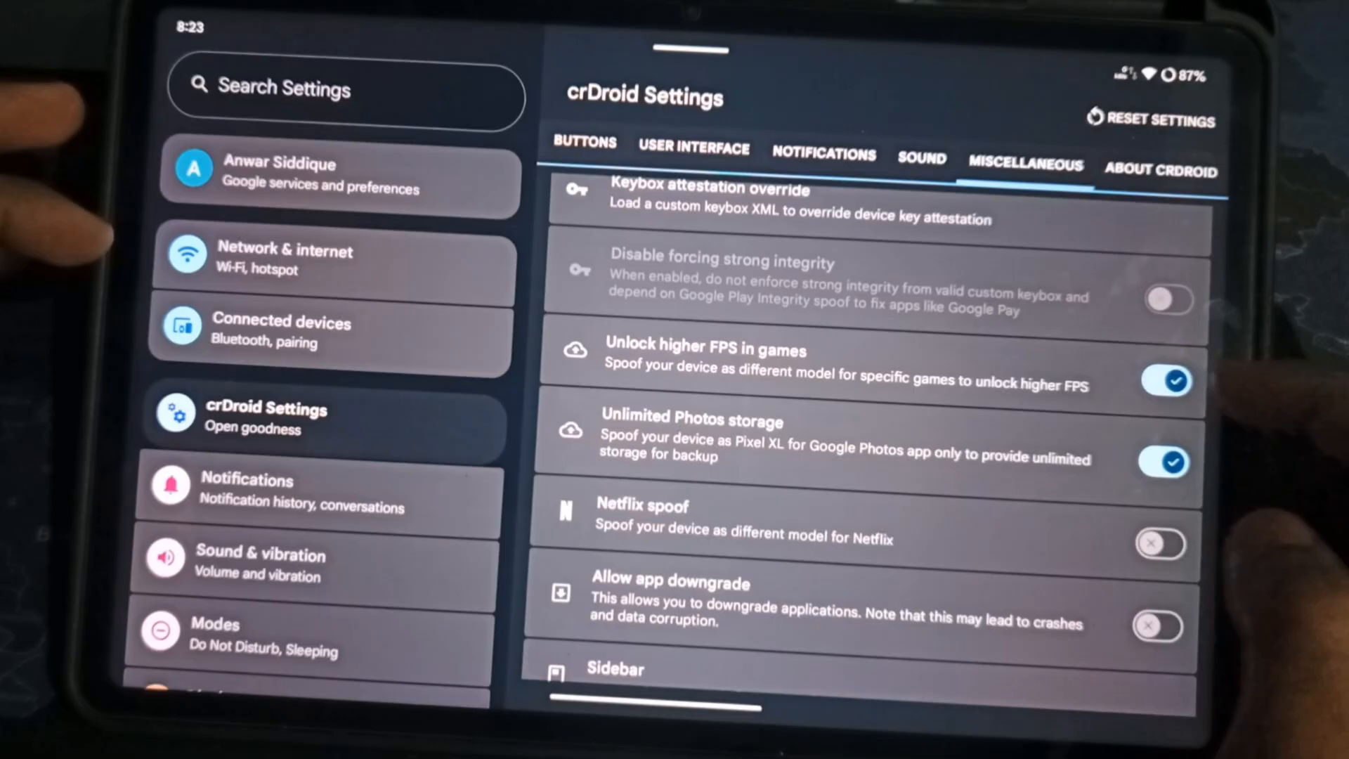
{"action": "scroll", "scroll_direction": "down", "scroll_amount": 3}
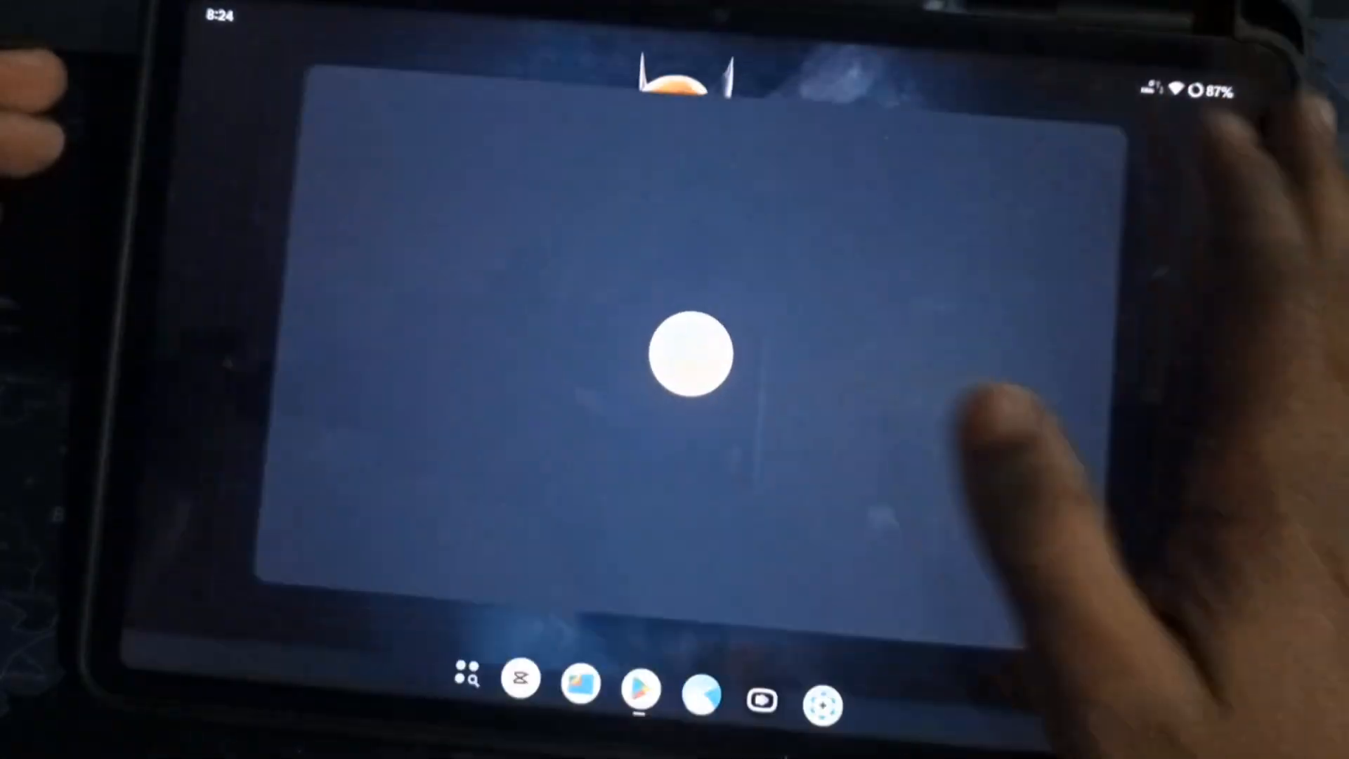
Tap an app icon in the home screen dock to launch it.
{"action": "left_click", "coordinate": [640, 688]}
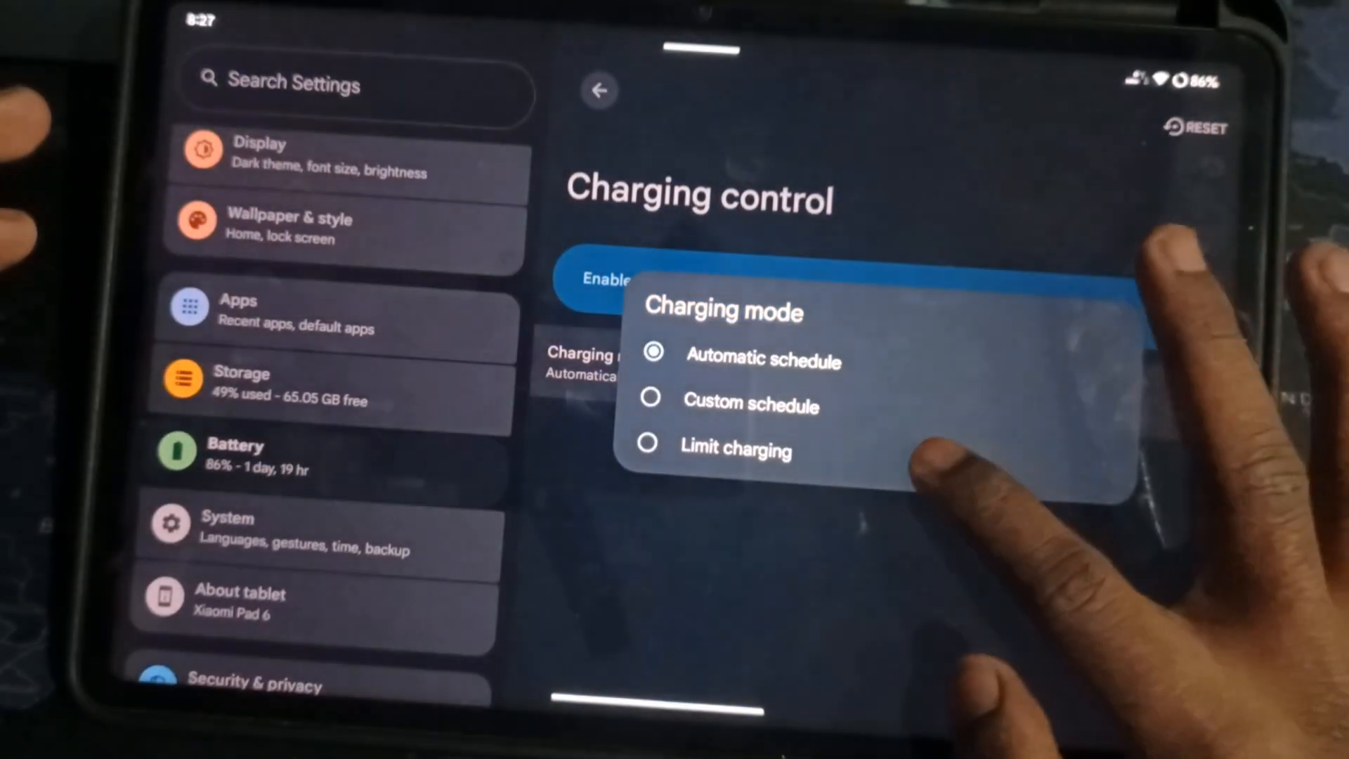
Close the Charging mode choices in Charging control settings.
{"action": "left_click", "coordinate": [735, 449]}
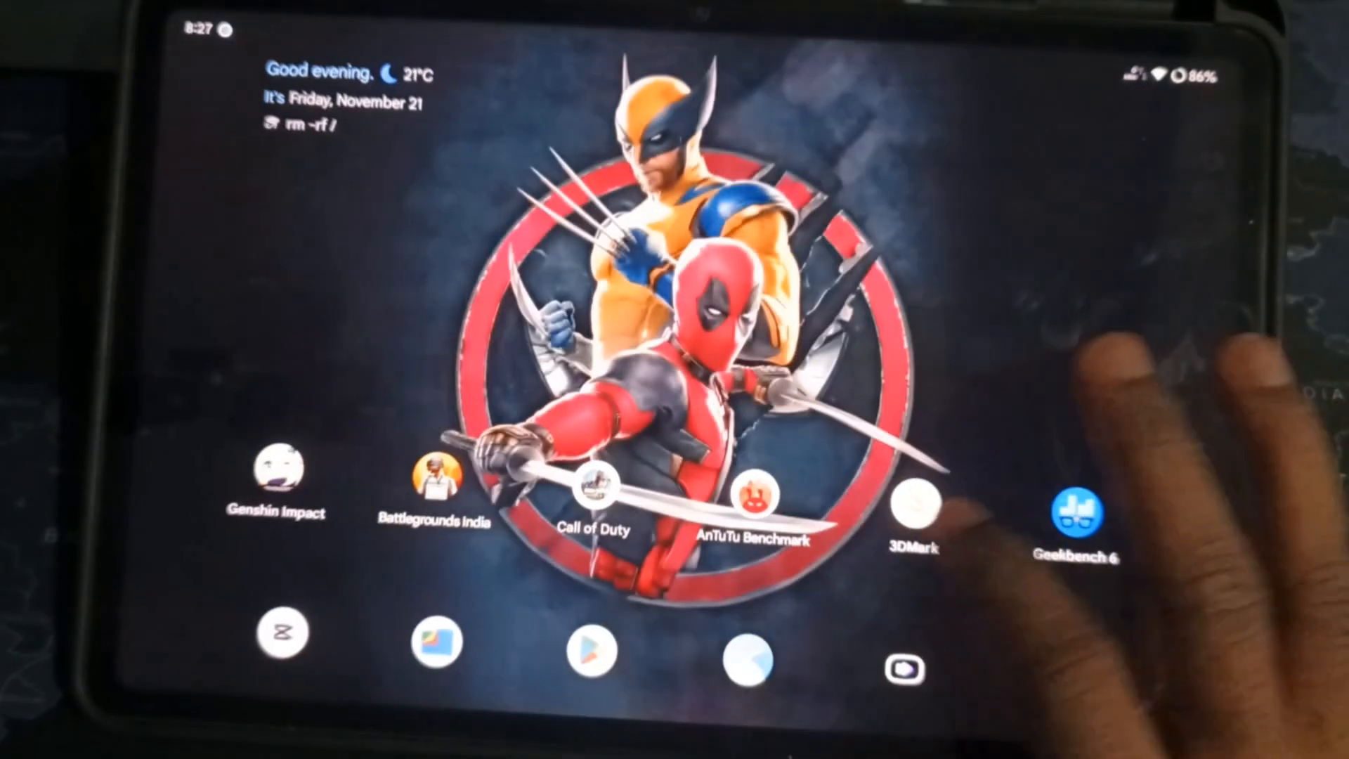
{"action": "left_click", "coordinate": [746, 497]}
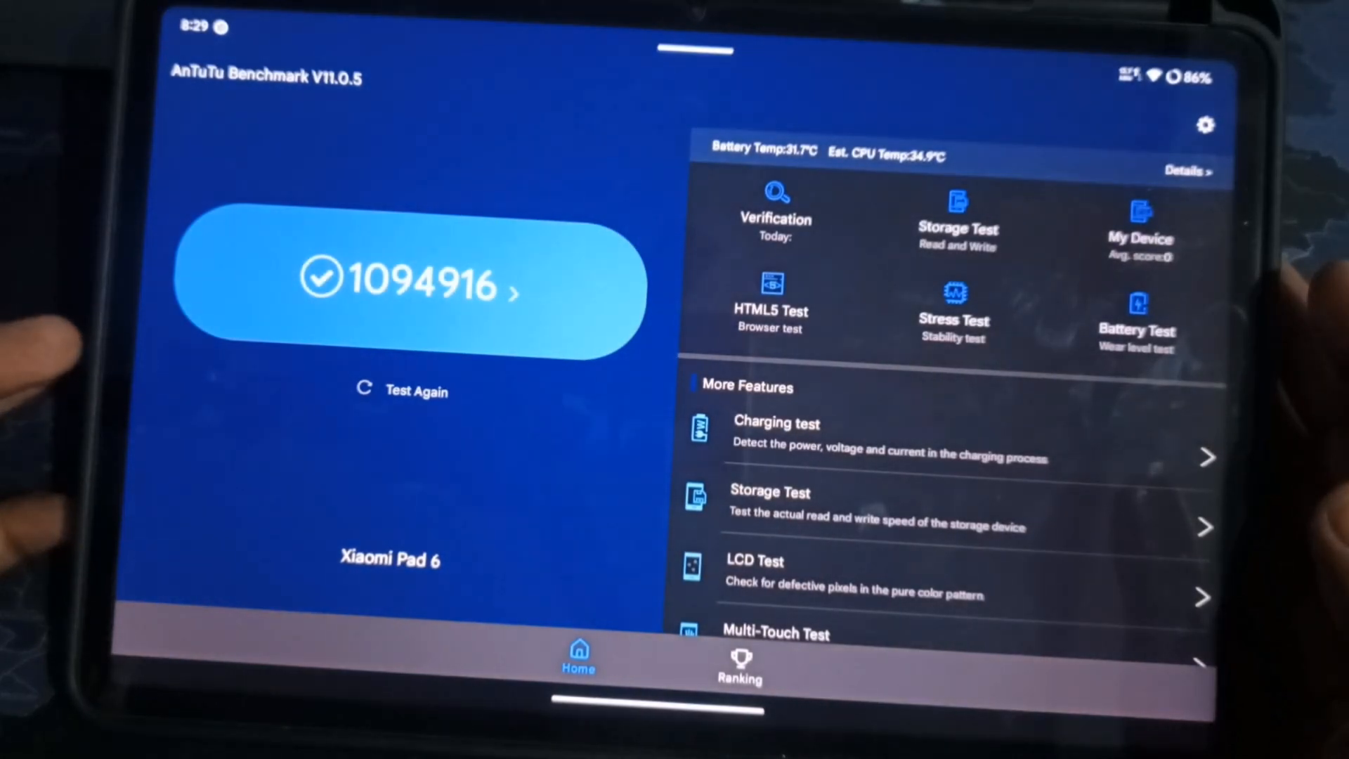
{"action": "left_click", "coordinate": [409, 286]}
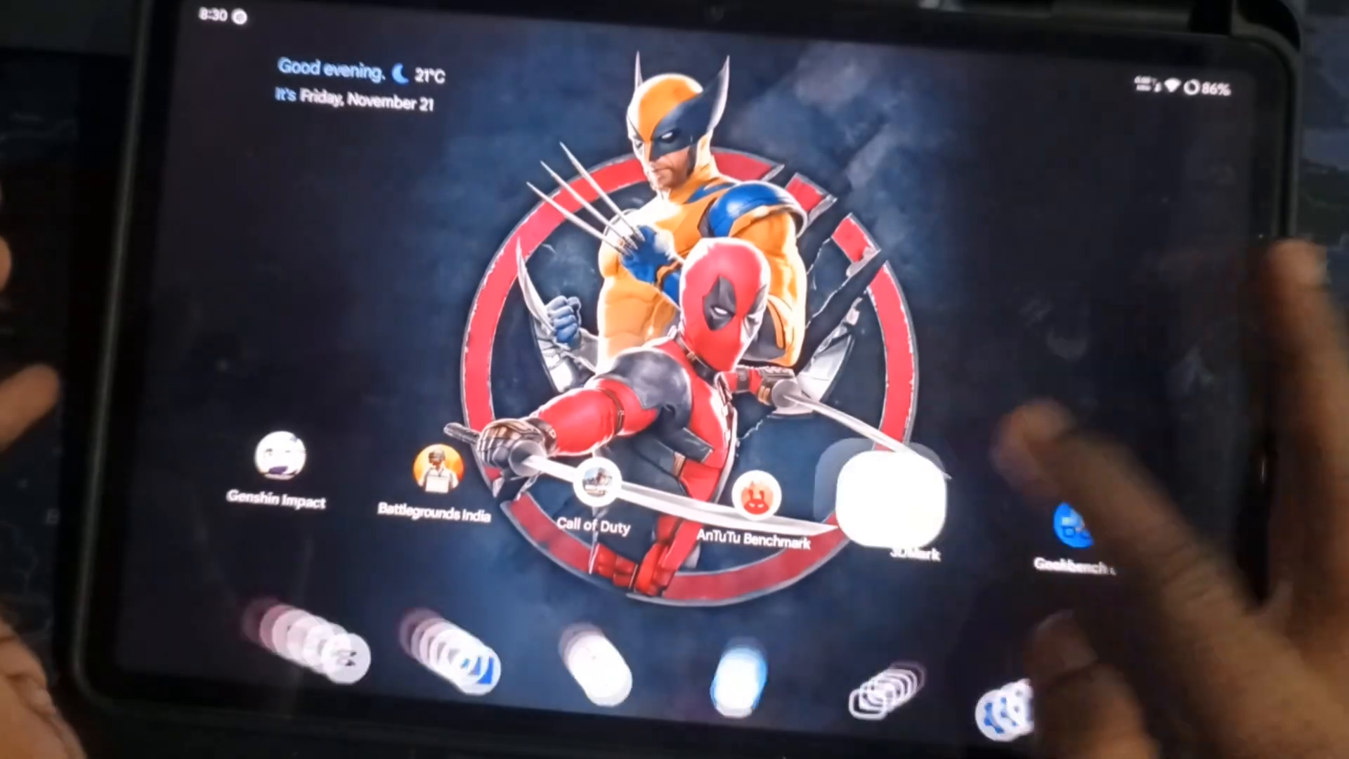
{"action": "left_click", "coordinate": [895, 499]}
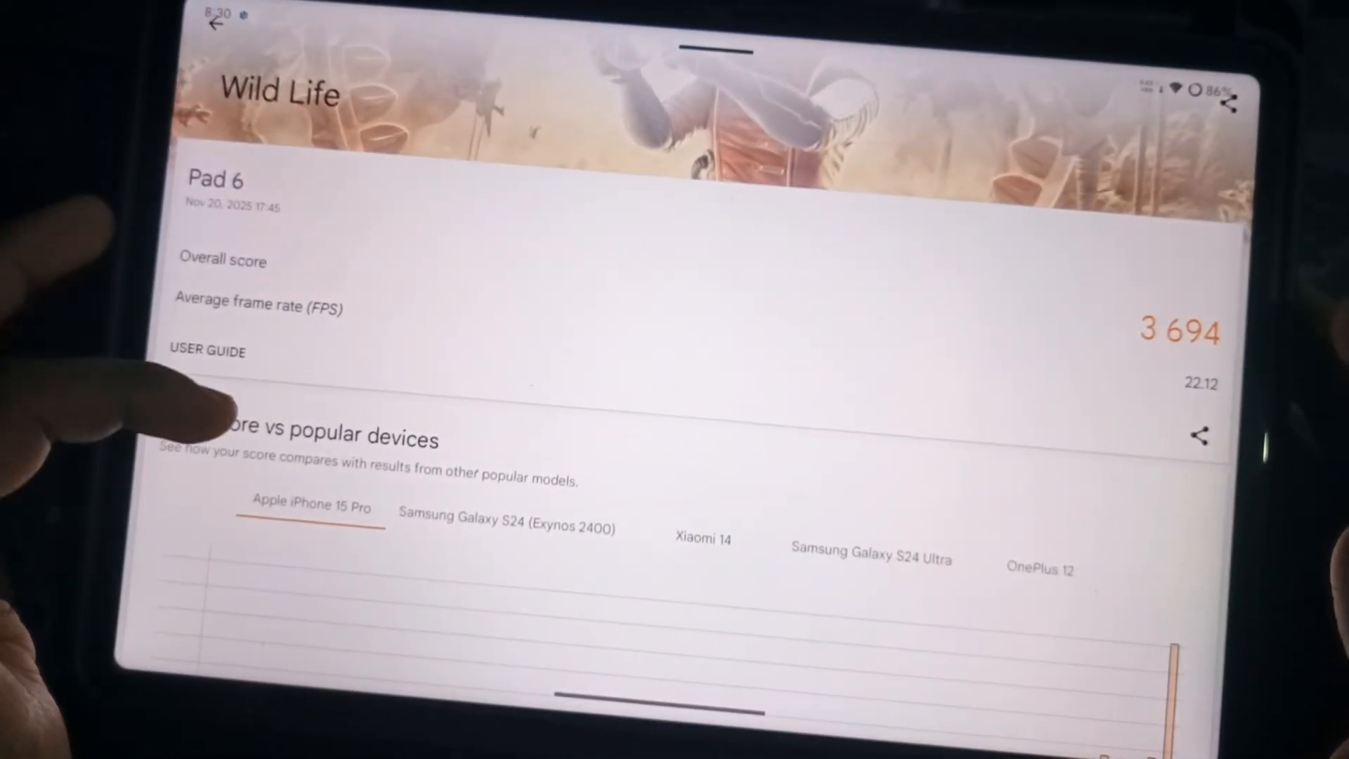
{"action": "scroll", "scroll_direction": "down", "scroll_amount": 3}
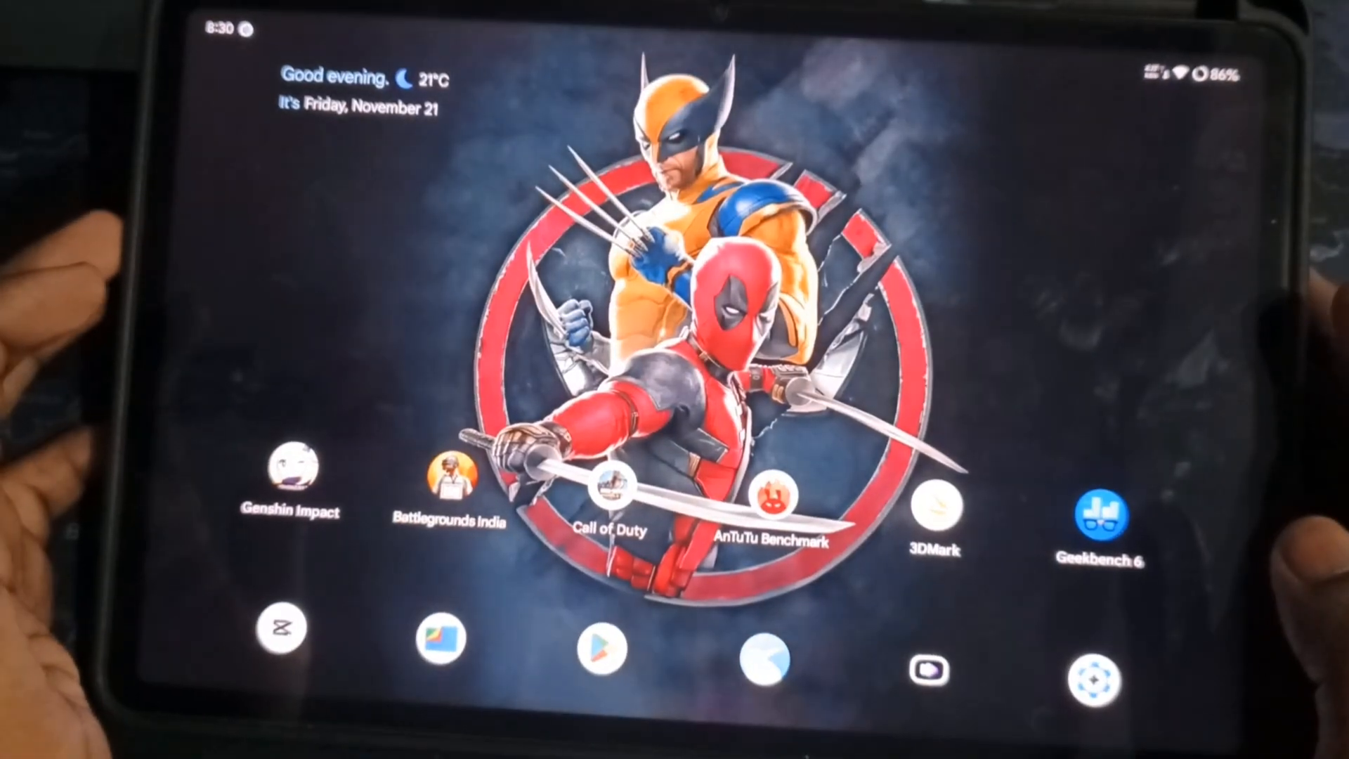
Open Game Space from the app drawer and scroll through its in-game options.
{"action": "left_click", "coordinate": [448, 482]}
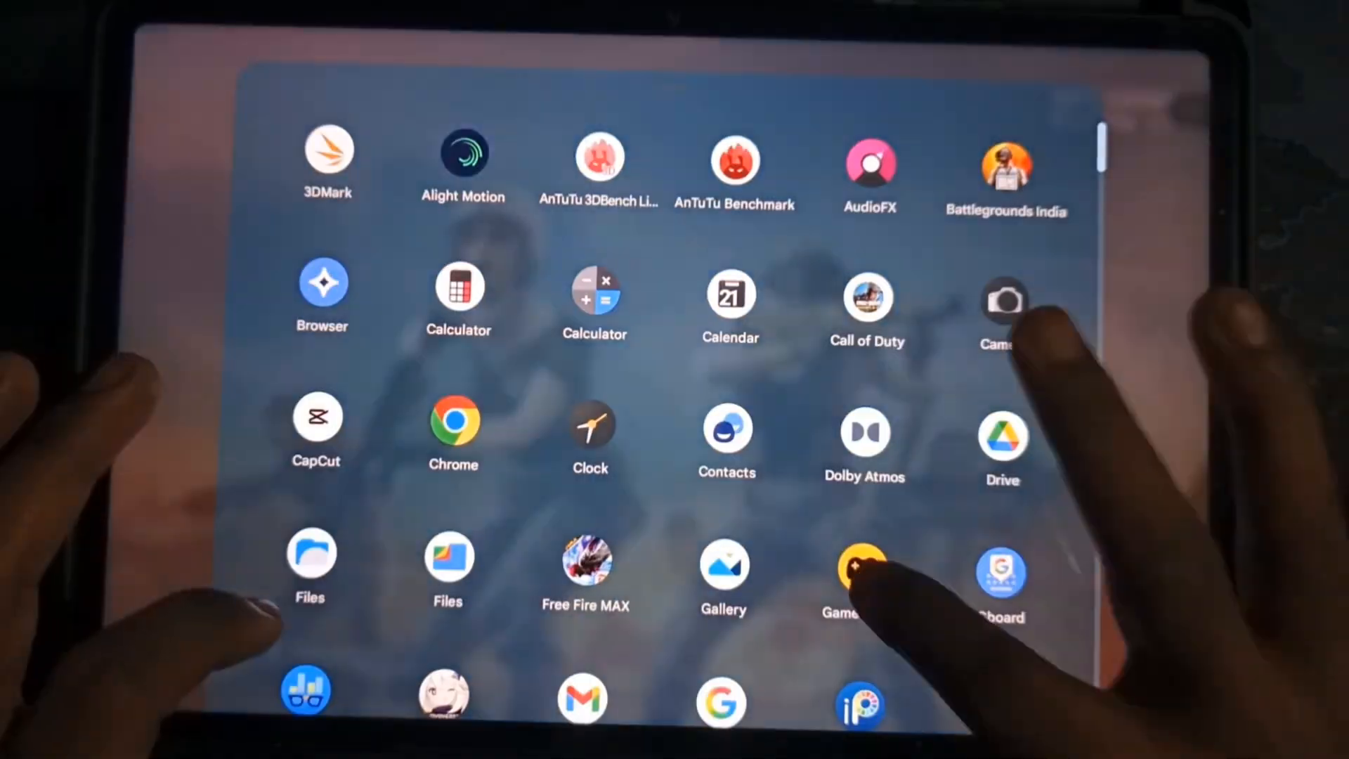
{"action": "left_click", "coordinate": [865, 572]}
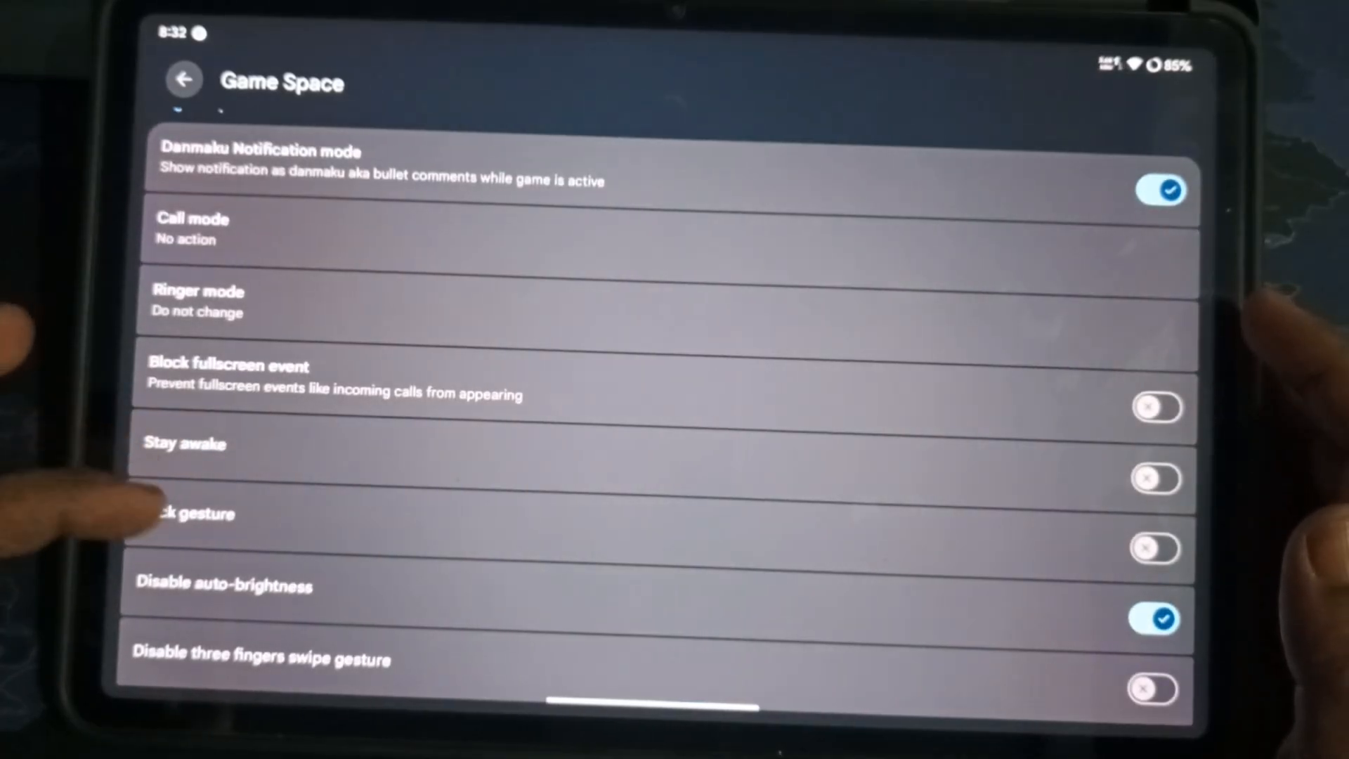
{"action": "scroll", "scroll_direction": "down", "scroll_amount": 3}
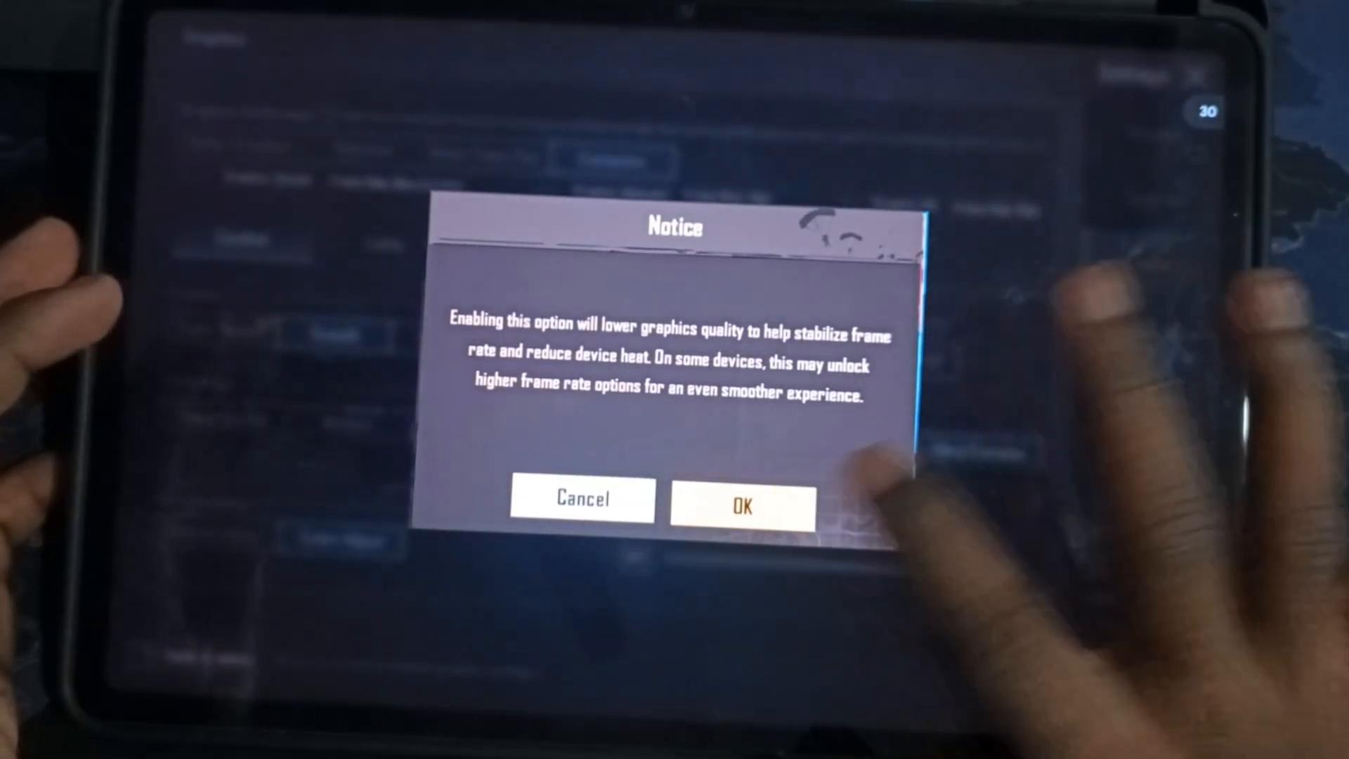
Apply Balanced combat graphics, then apply Ultra HDR with Ultra frame rate, confirming each notice.
{"action": "left_click", "coordinate": [740, 499]}
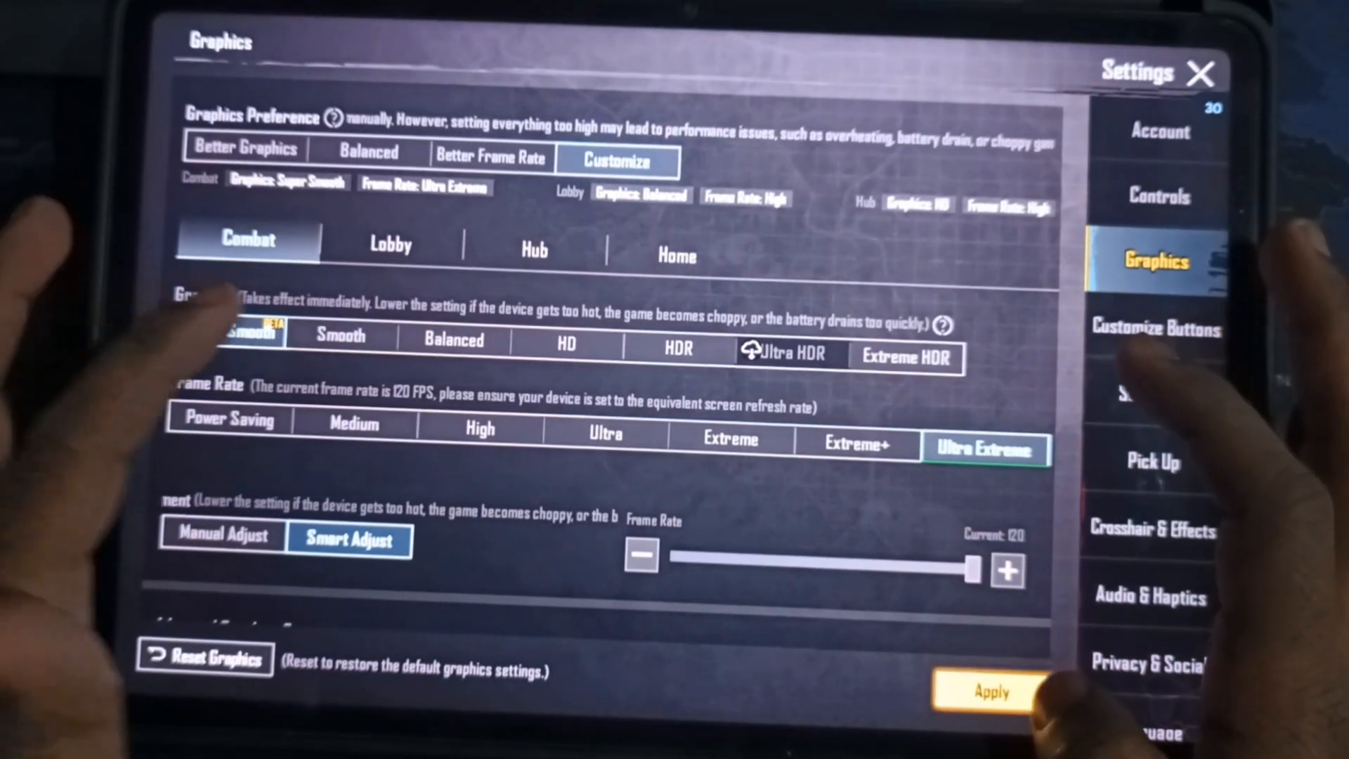
{"action": "left_click", "coordinate": [857, 444]}
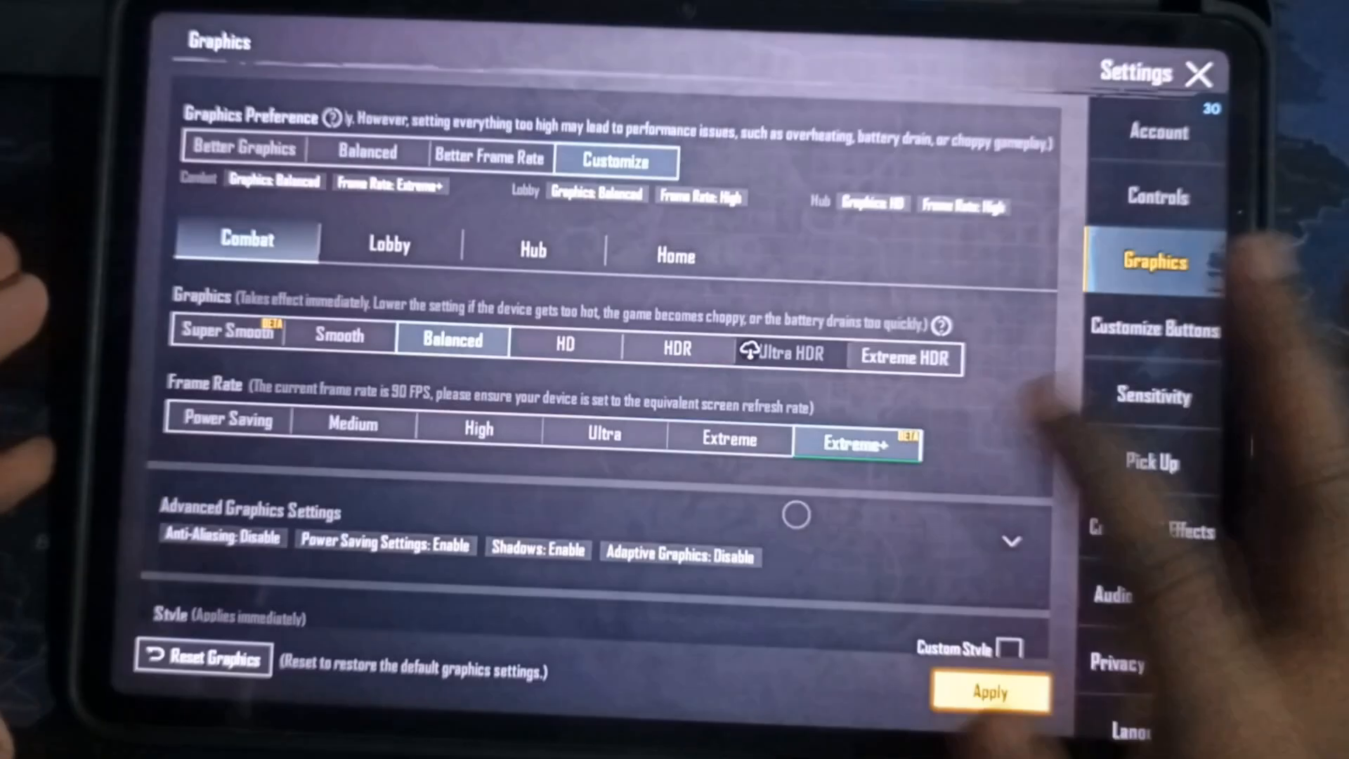
{"action": "left_click", "coordinate": [990, 692]}
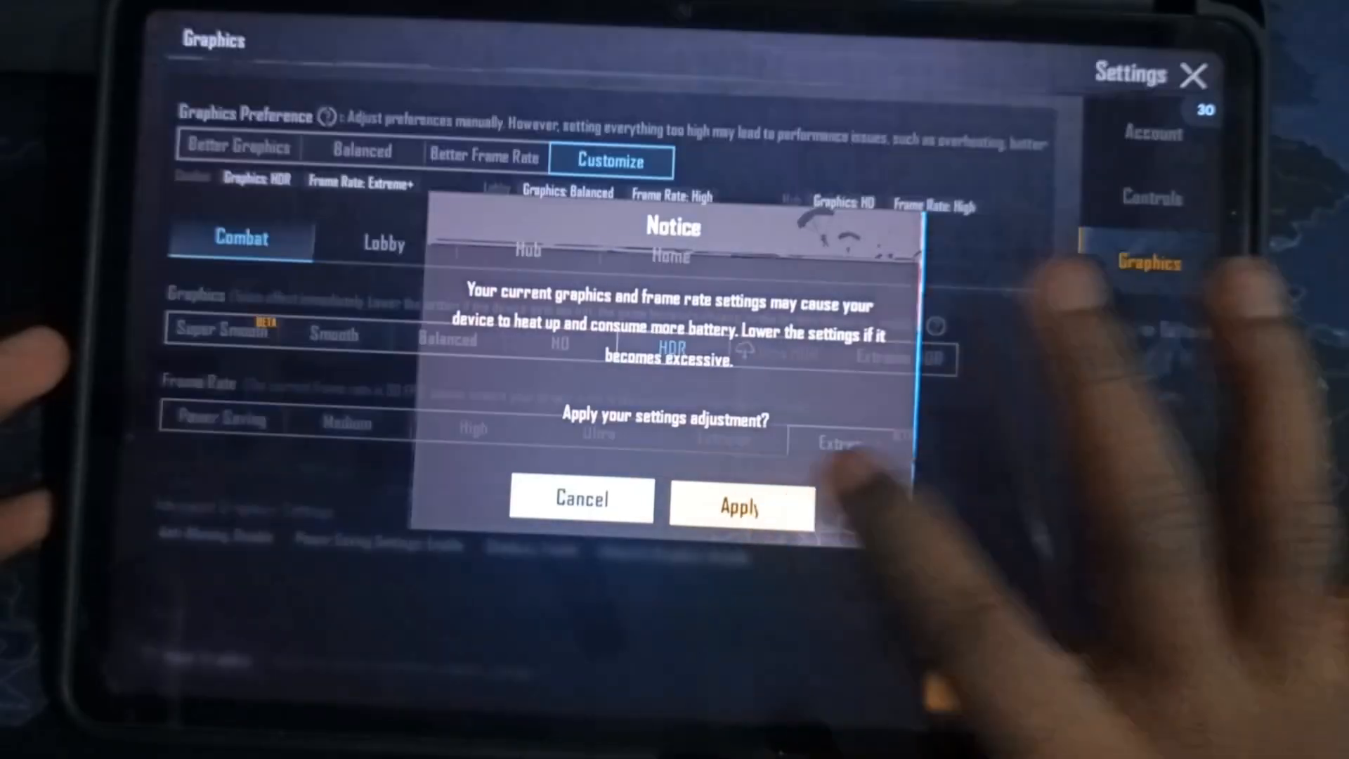
{"action": "left_click", "coordinate": [739, 505]}
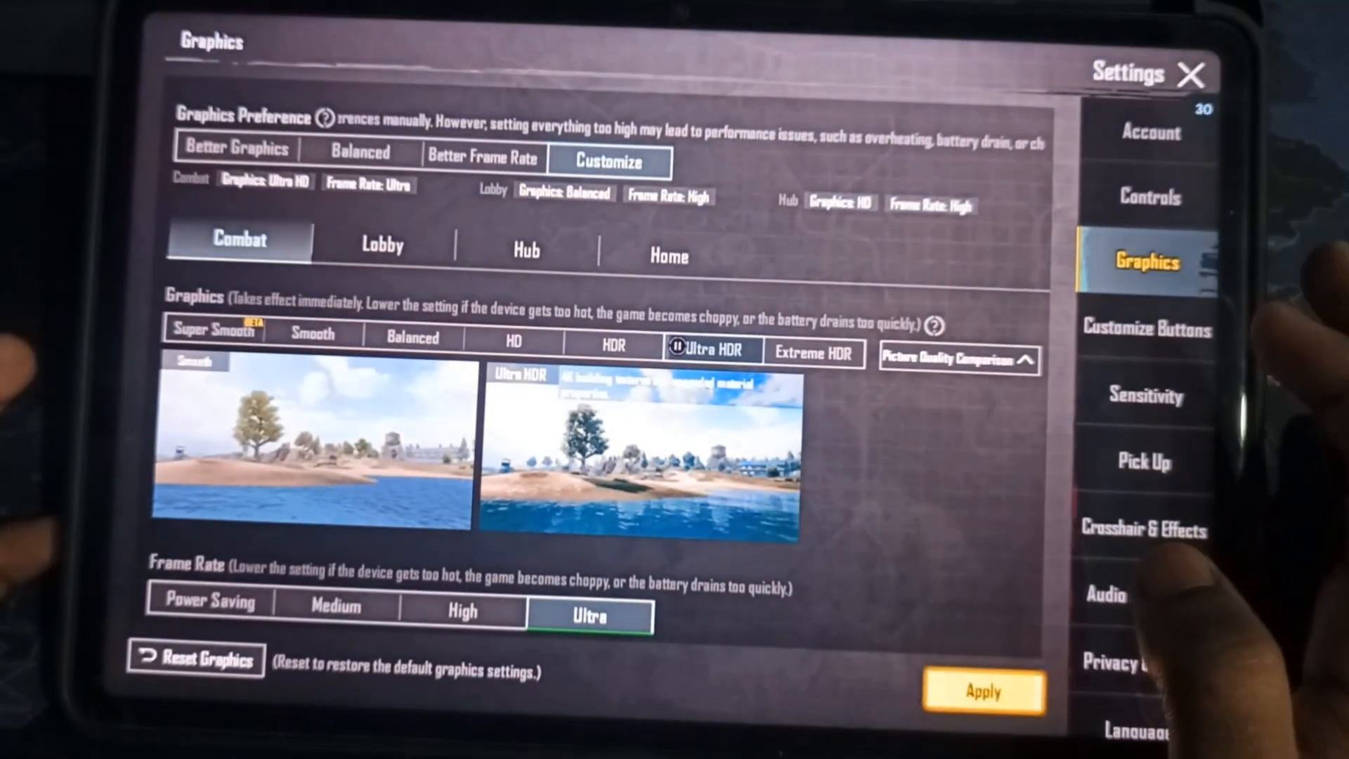
{"action": "left_click", "coordinate": [982, 691]}
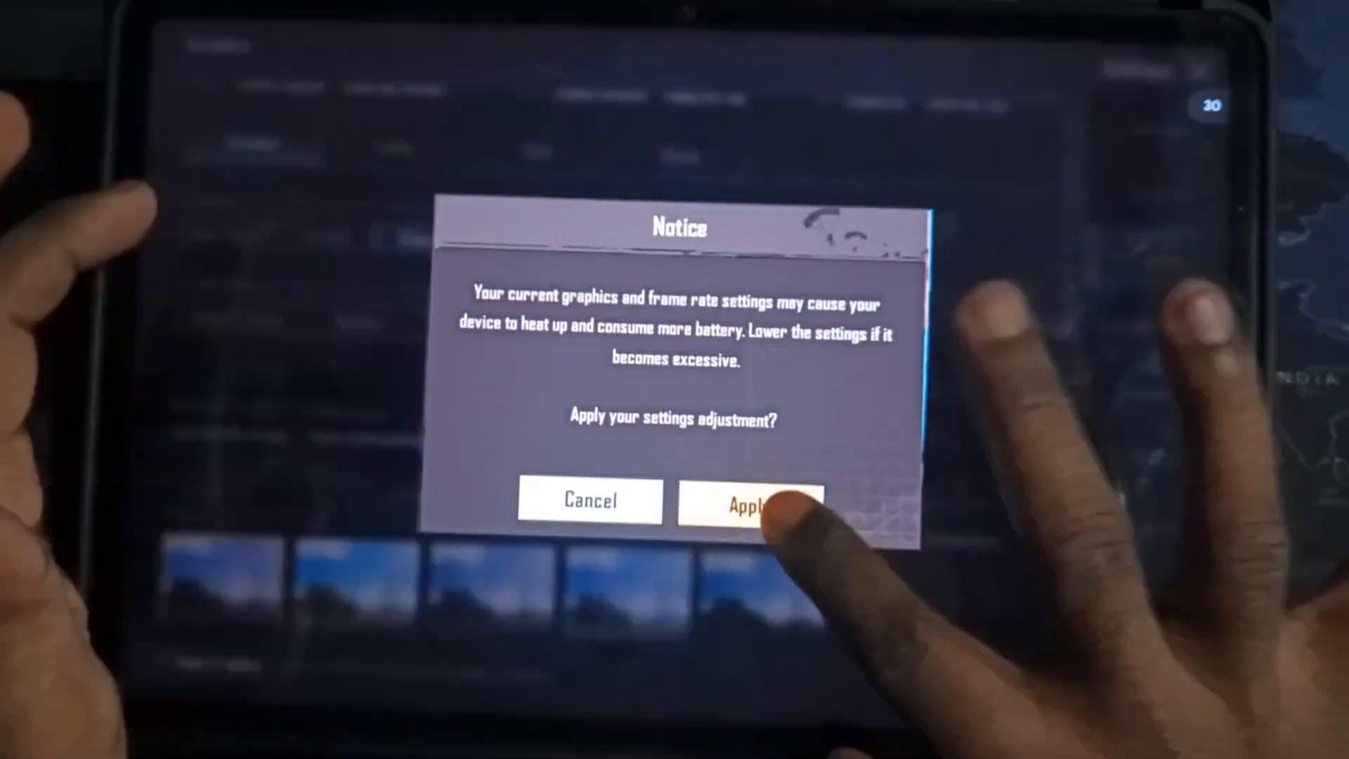
{"action": "left_click", "coordinate": [751, 502]}
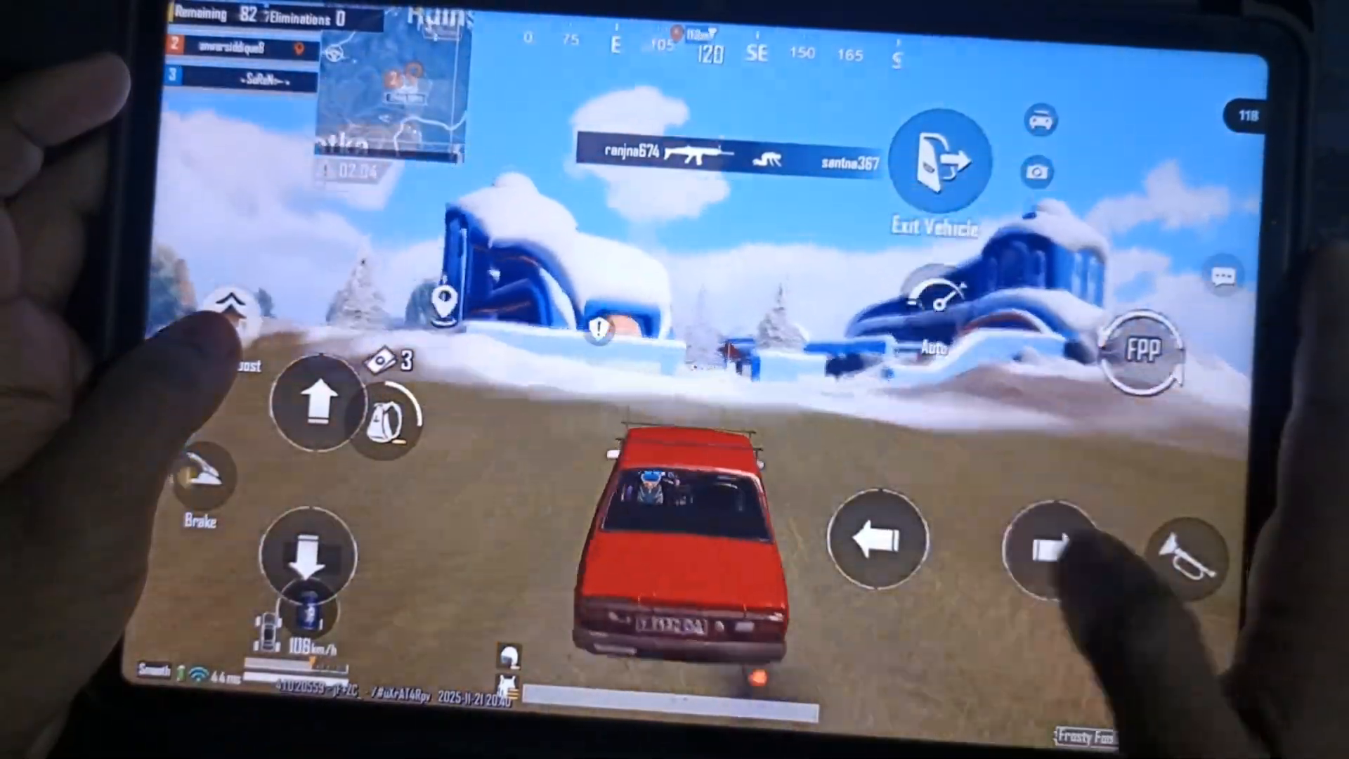
Drive a vehicle across the snowy map while watching the FPS counter.
{"action": "left_click", "coordinate": [879, 539]}
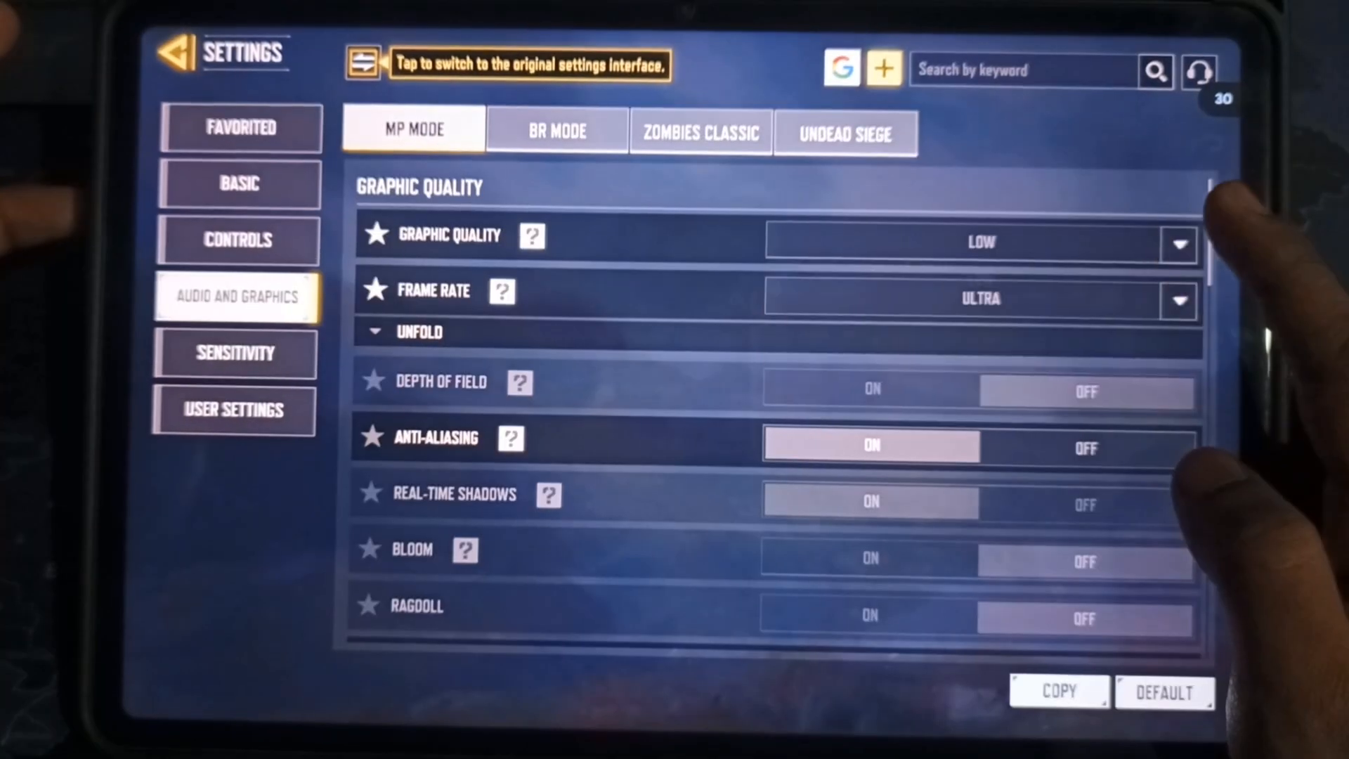
Set MP graphic quality to Medium with Ultra frame rate, then start a match.
{"action": "left_click", "coordinate": [978, 242]}
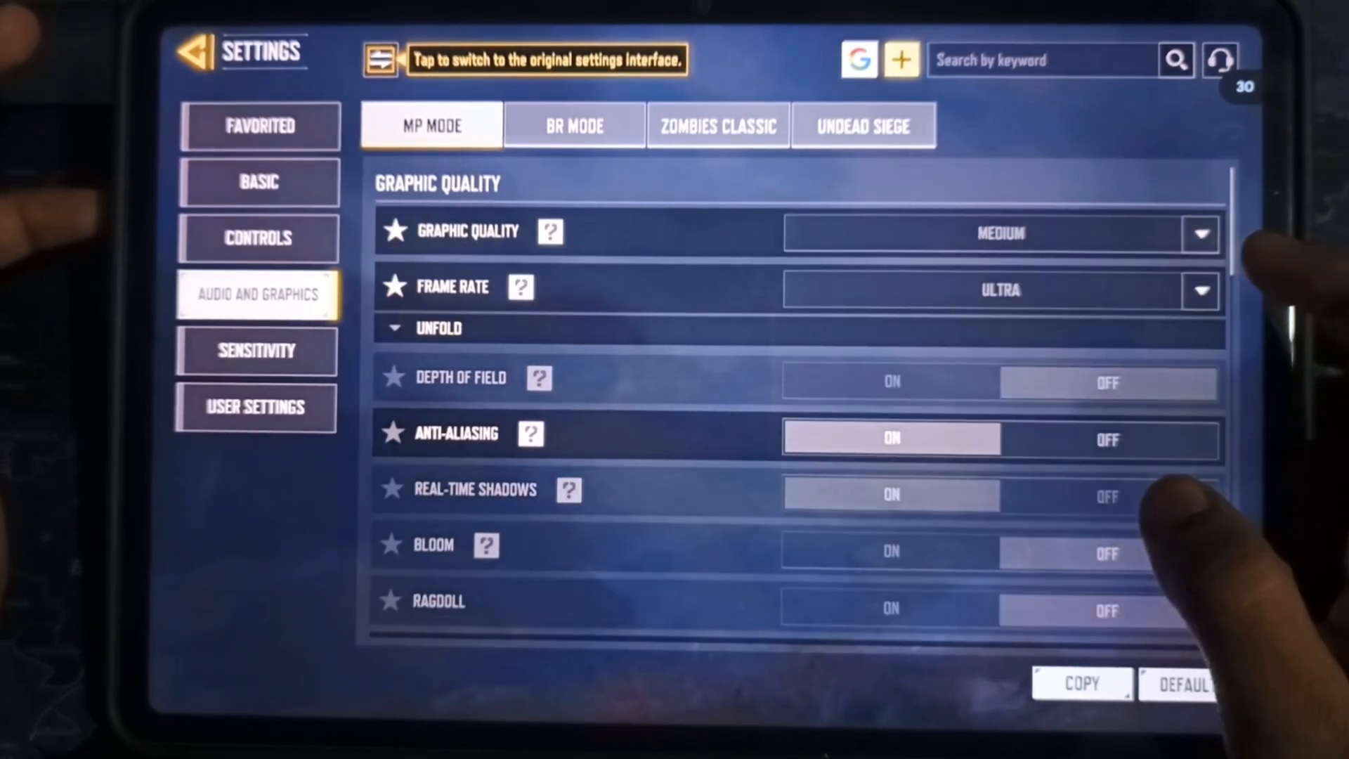
{"action": "left_click", "coordinate": [999, 290]}
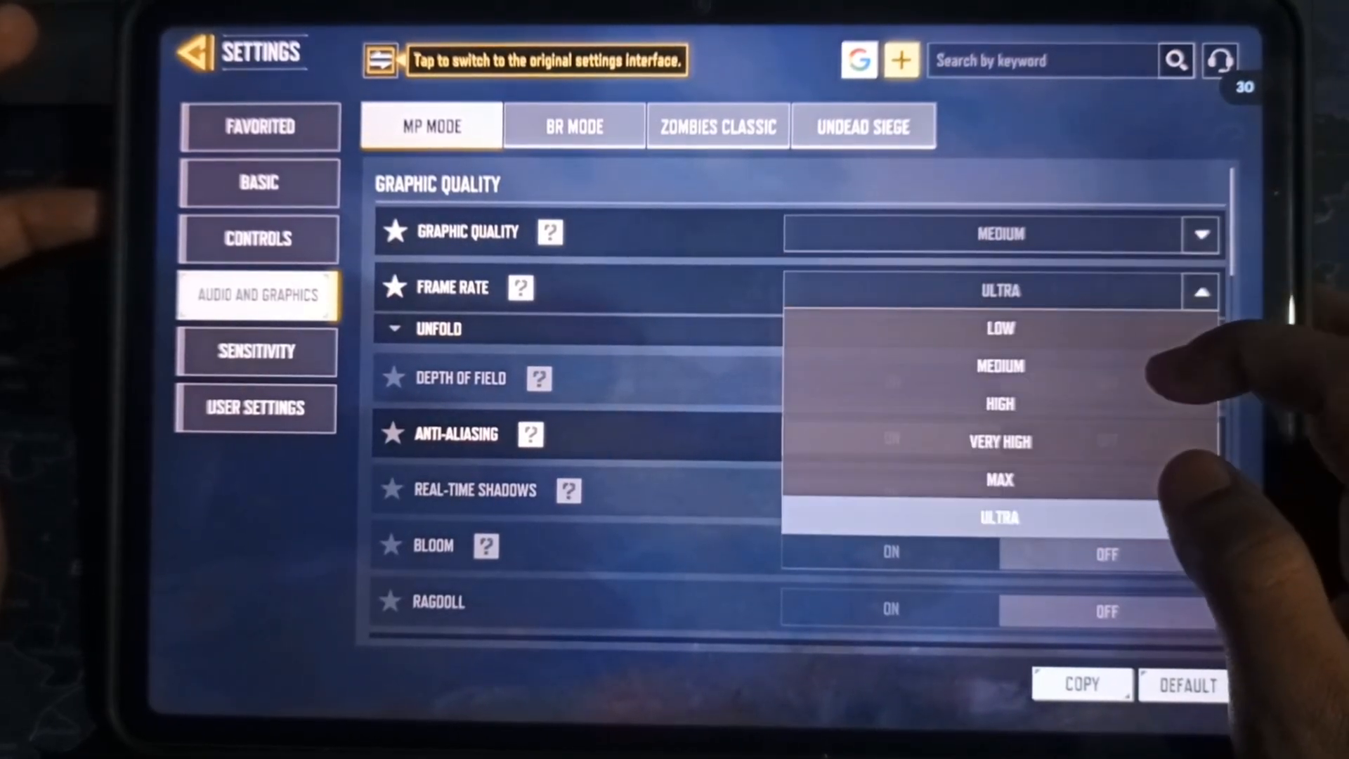
{"action": "left_click", "coordinate": [572, 126]}
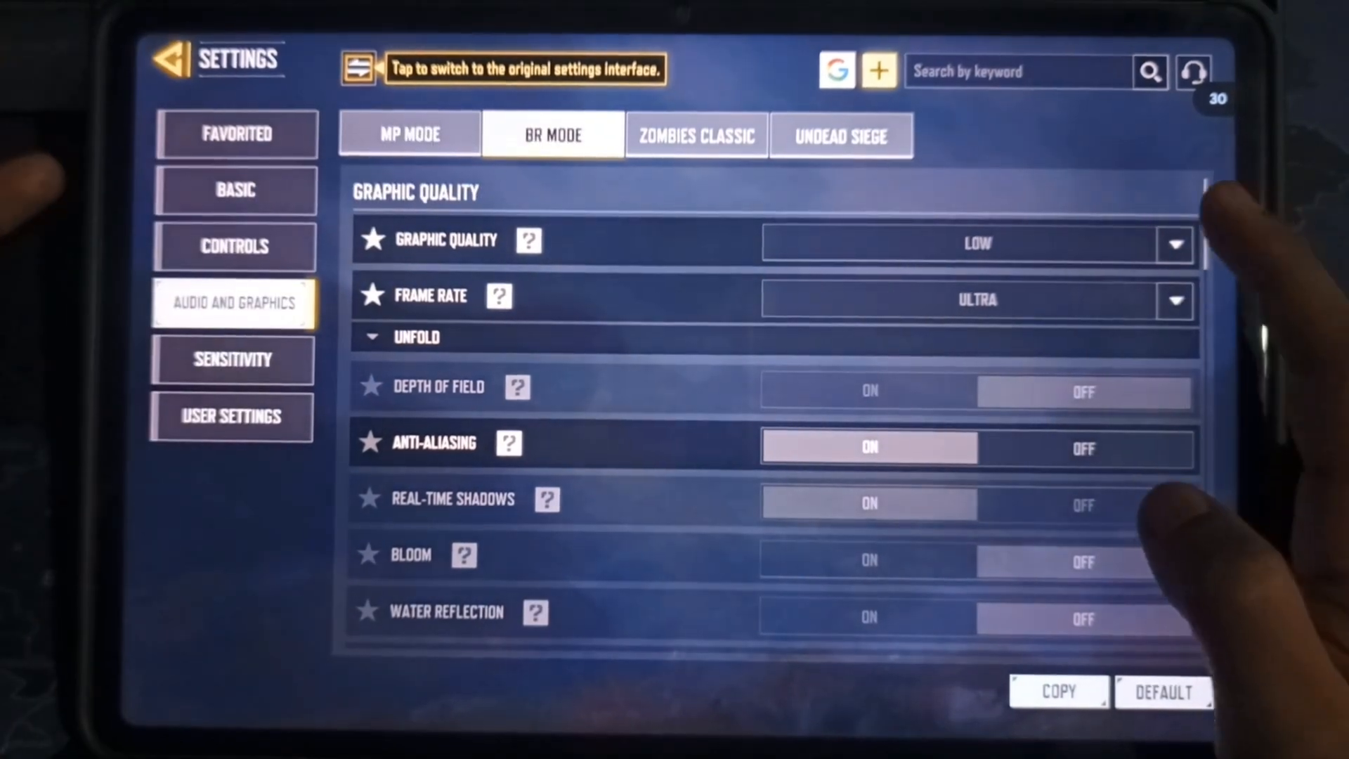
{"action": "left_click", "coordinate": [409, 134]}
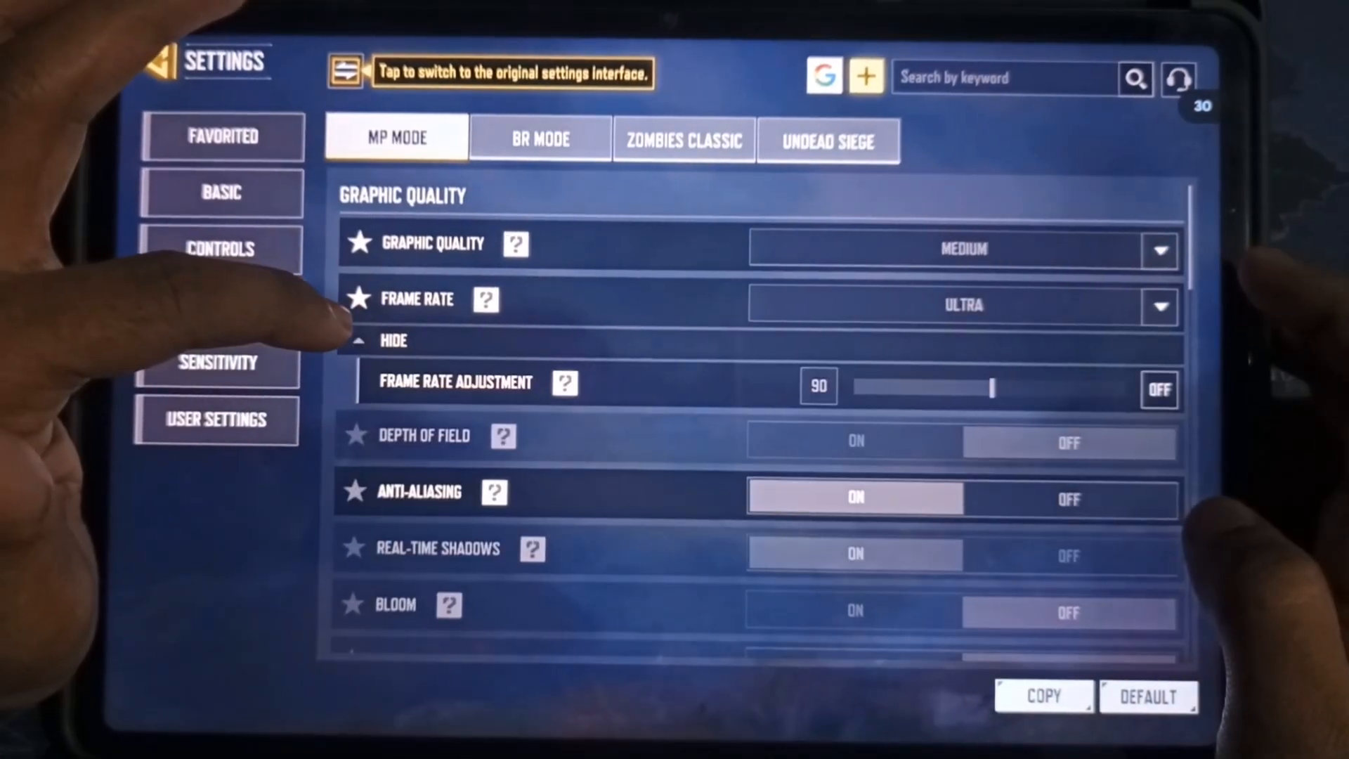
{"action": "left_click", "coordinate": [1159, 388]}
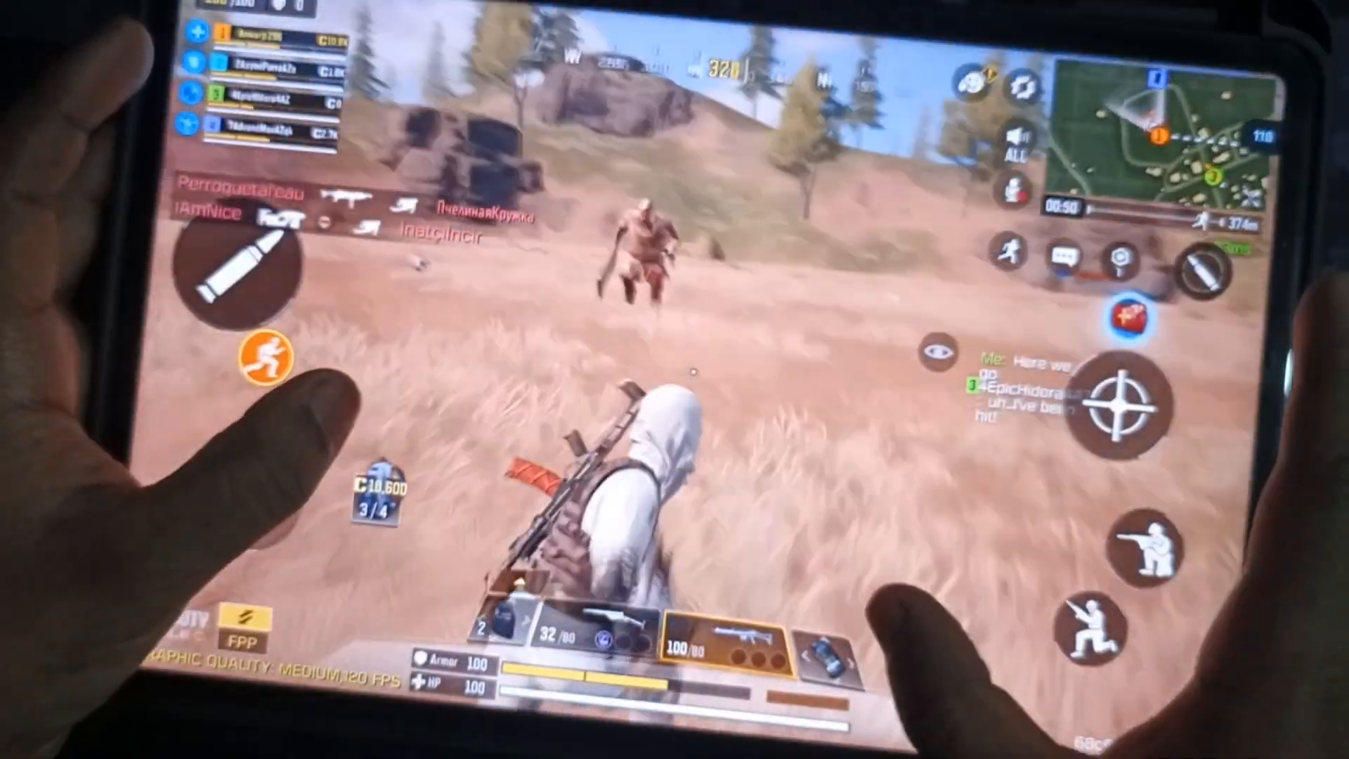
{"action": "left_click", "coordinate": [1118, 395]}
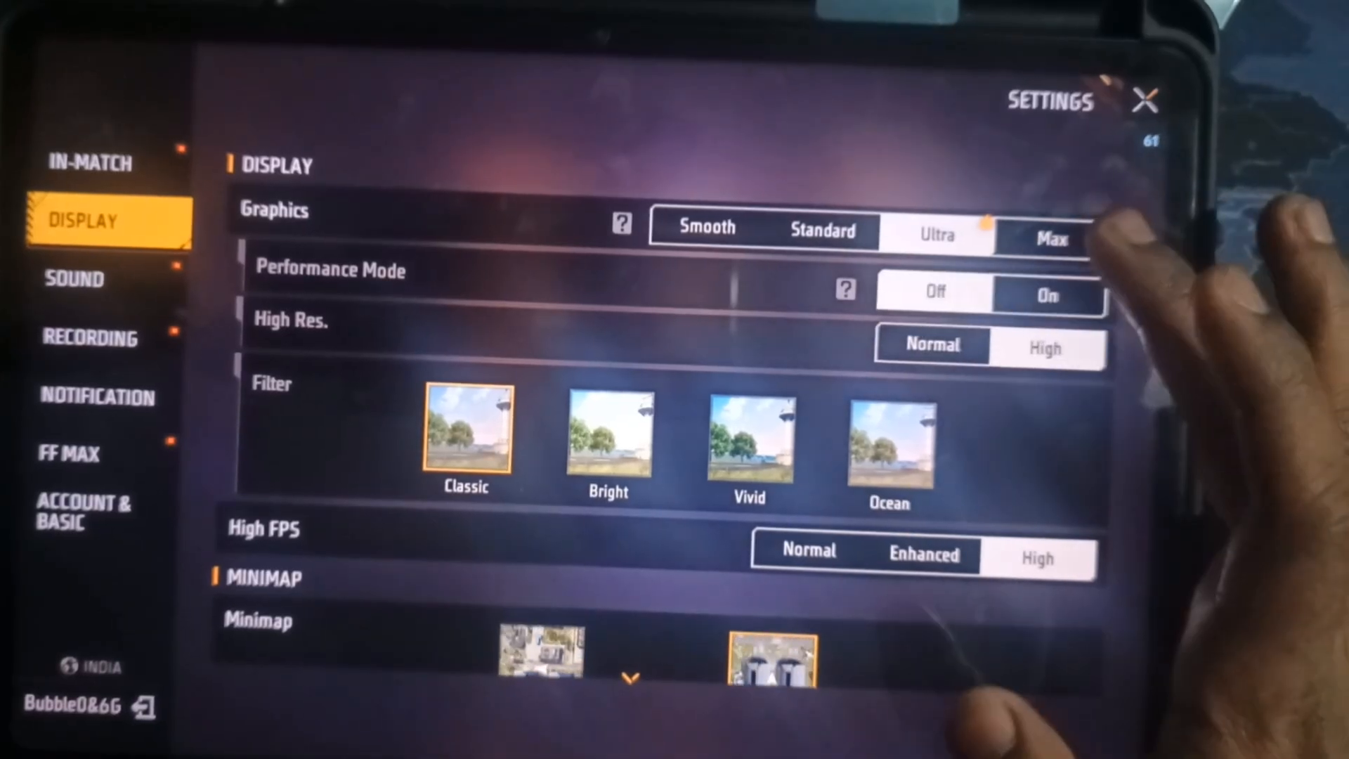
Switch Free Fire MAX display graphics quality to Max.
{"action": "left_click", "coordinate": [1145, 100]}
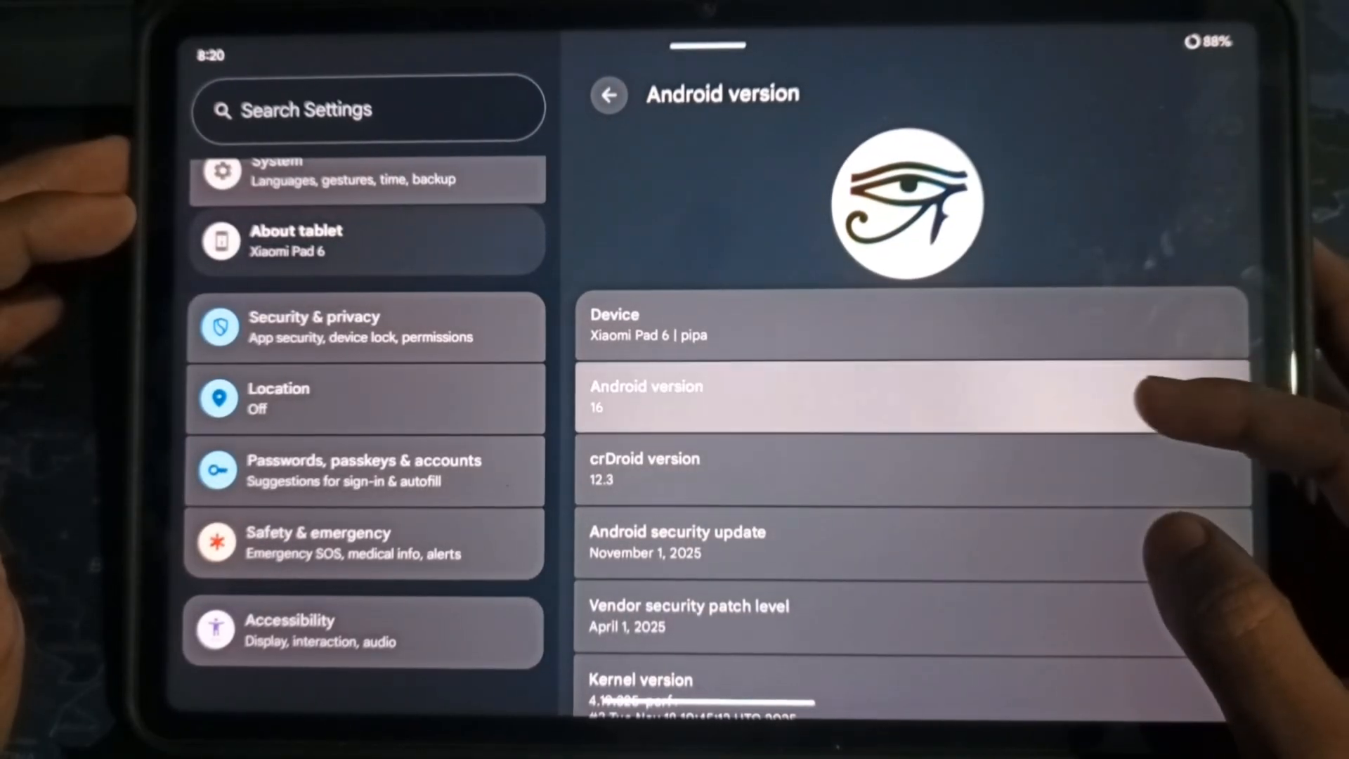
Scroll through the Android version details showing Android 16 and crDroid 12.3.
{"action": "scroll", "scroll_direction": "down", "scroll_amount": 3}
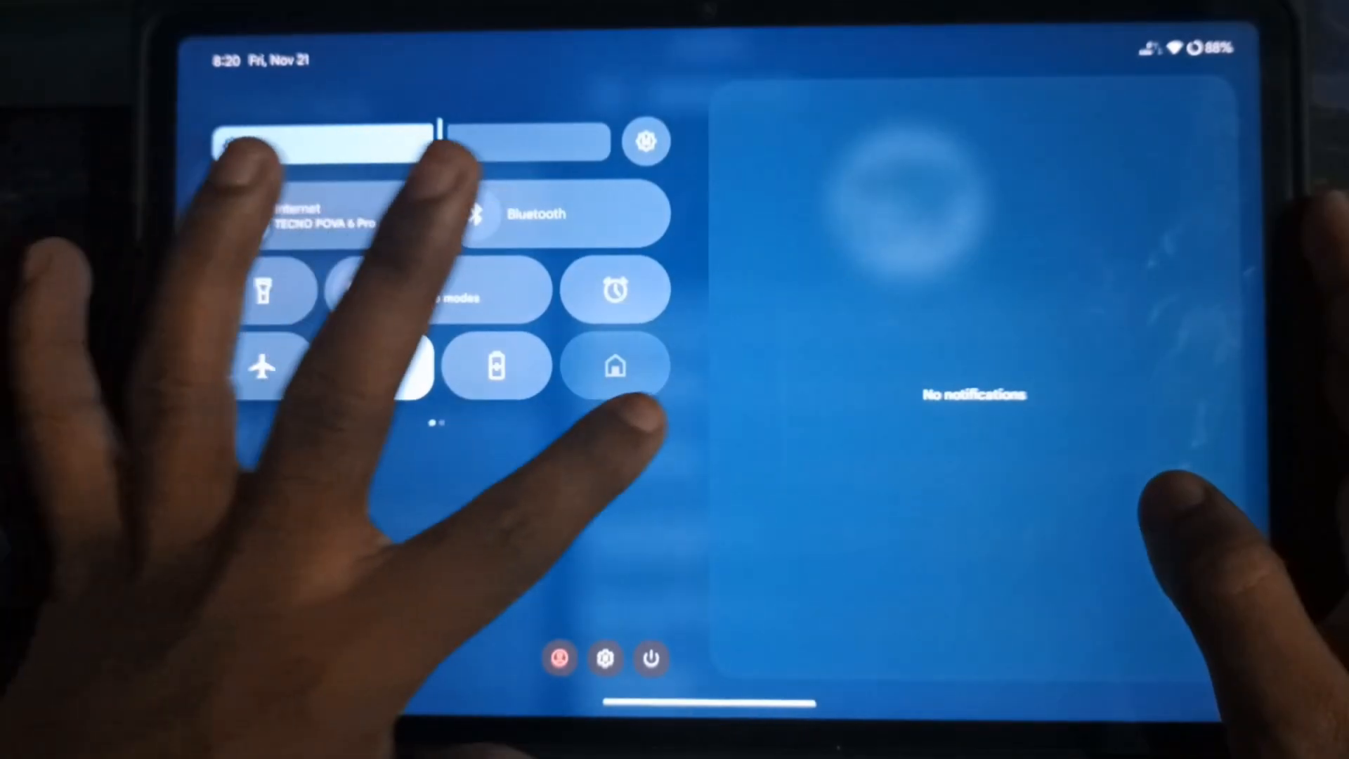